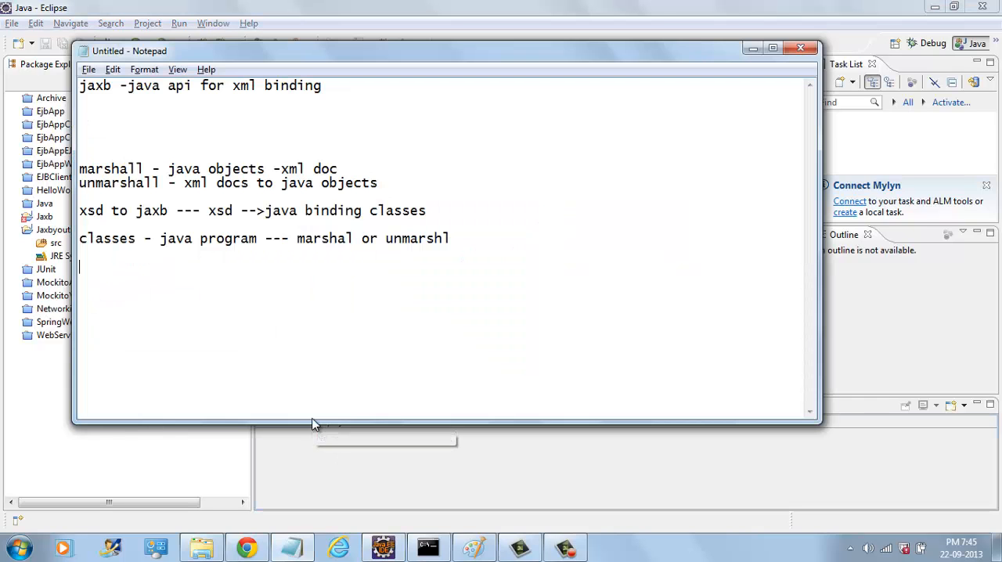
mouse_move(133, 94)
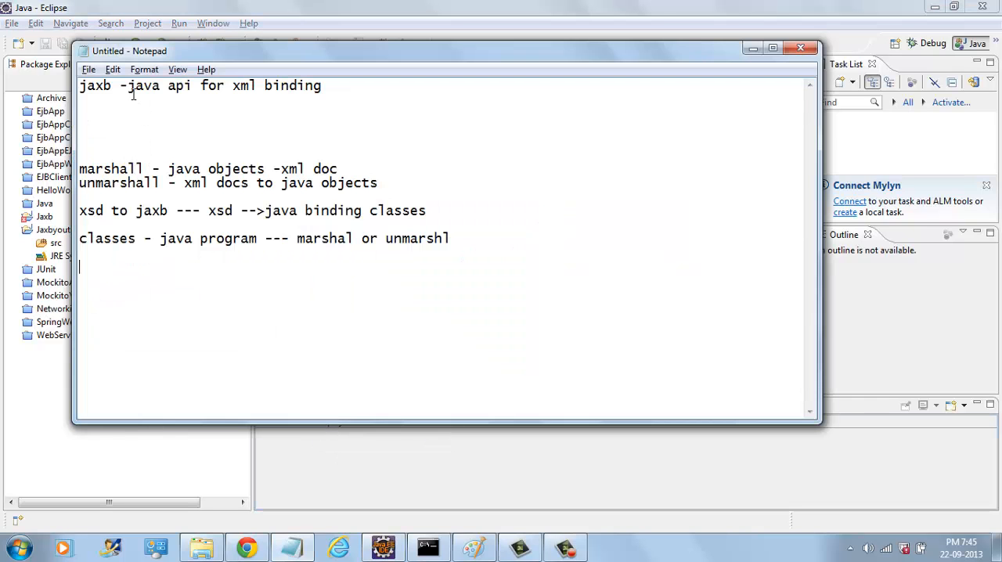
- Highlight the JAXB, marshall, unmarshall and xsd terms in the Notepad notes, adding a dom and sax line
drag(128, 86, 321, 85)
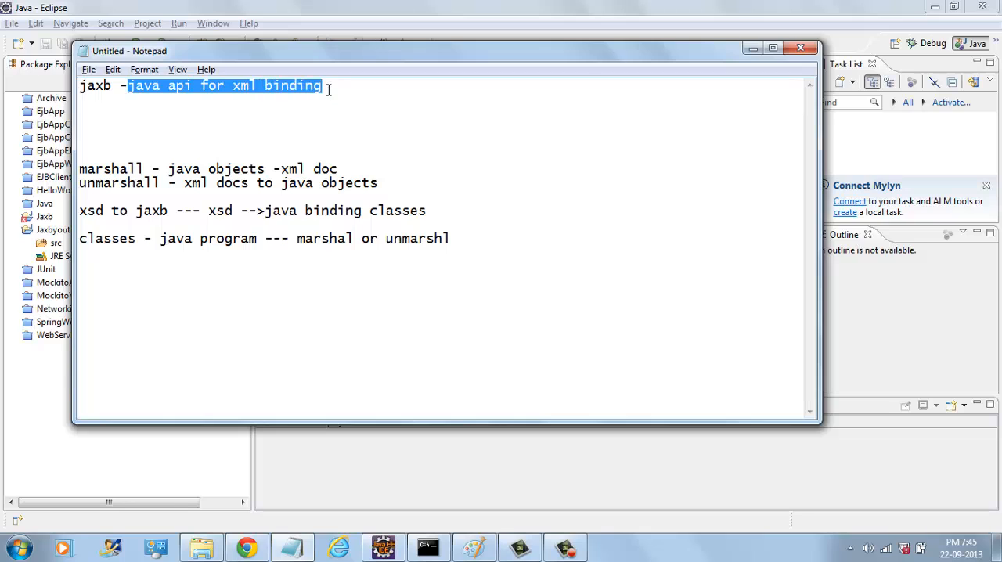
double_click(111, 168)
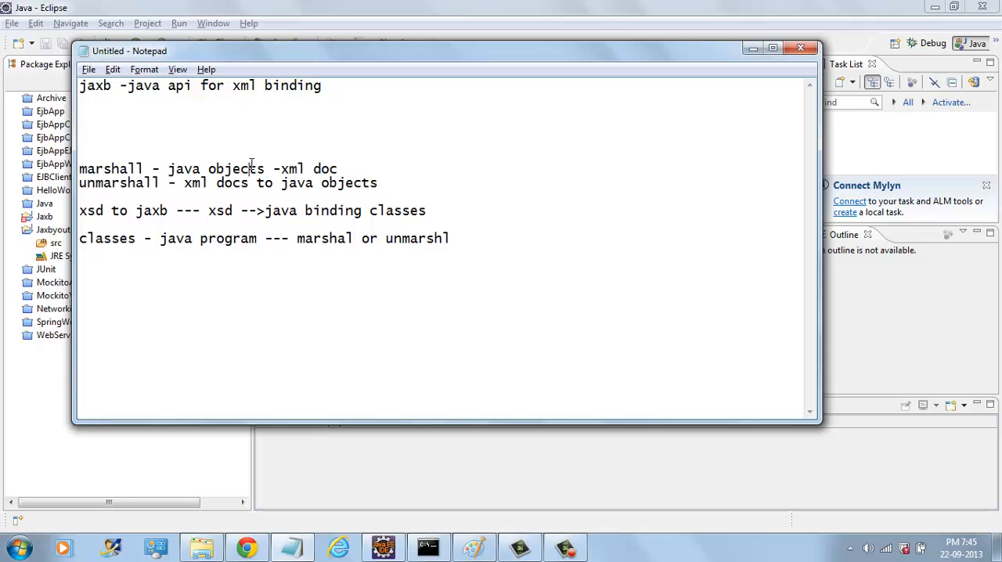
double_click(325, 168)
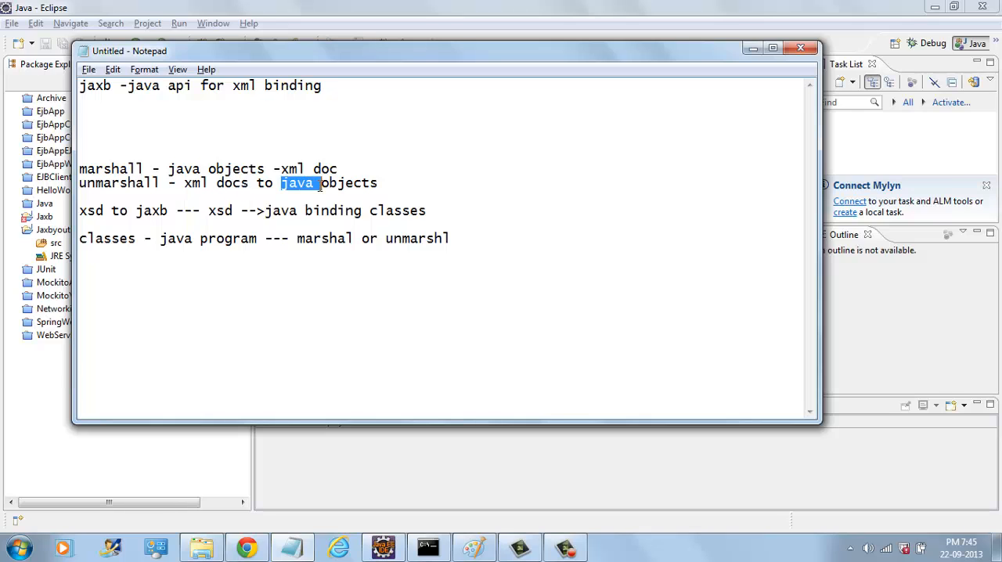
double_click(349, 183)
text(dom and sax -)
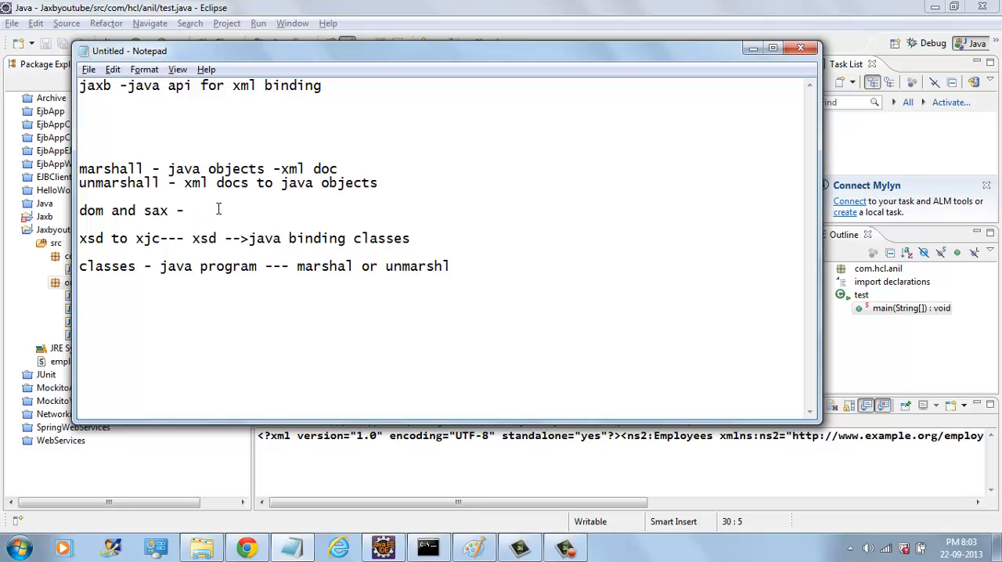
click(190, 210)
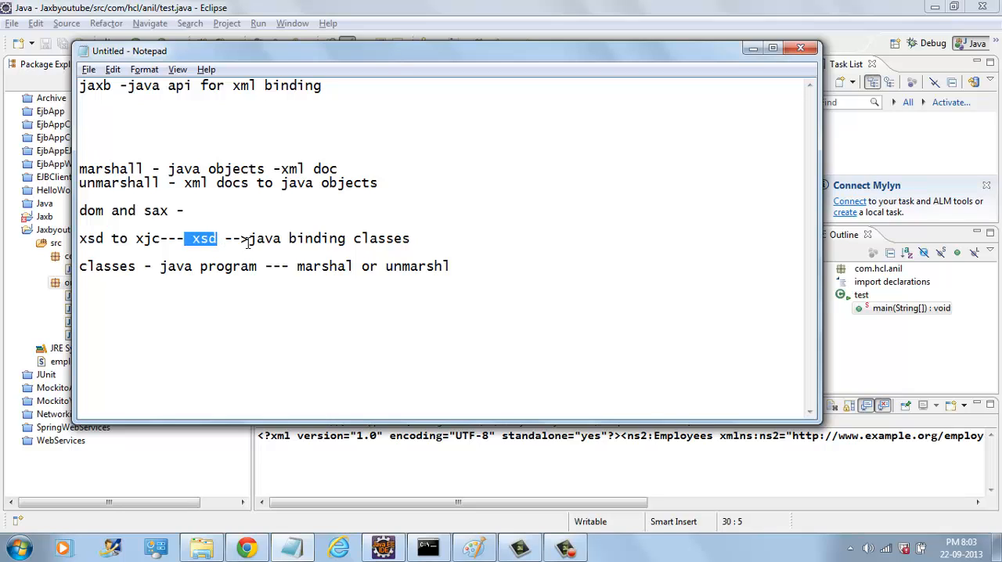
drag(249, 238, 409, 238)
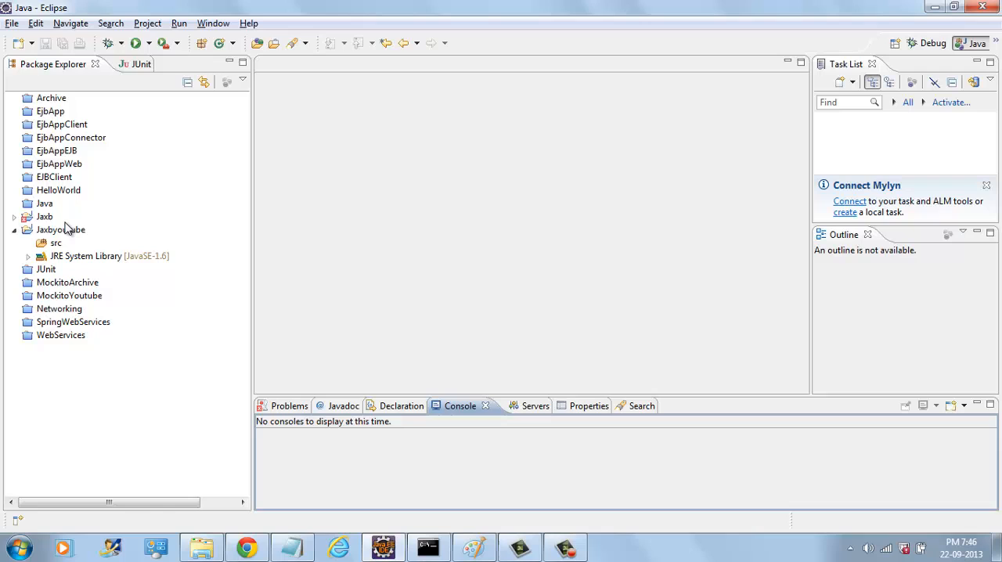
- Create a new file named employees.xsd in the Jaxbyoutube project
right_click(60, 229)
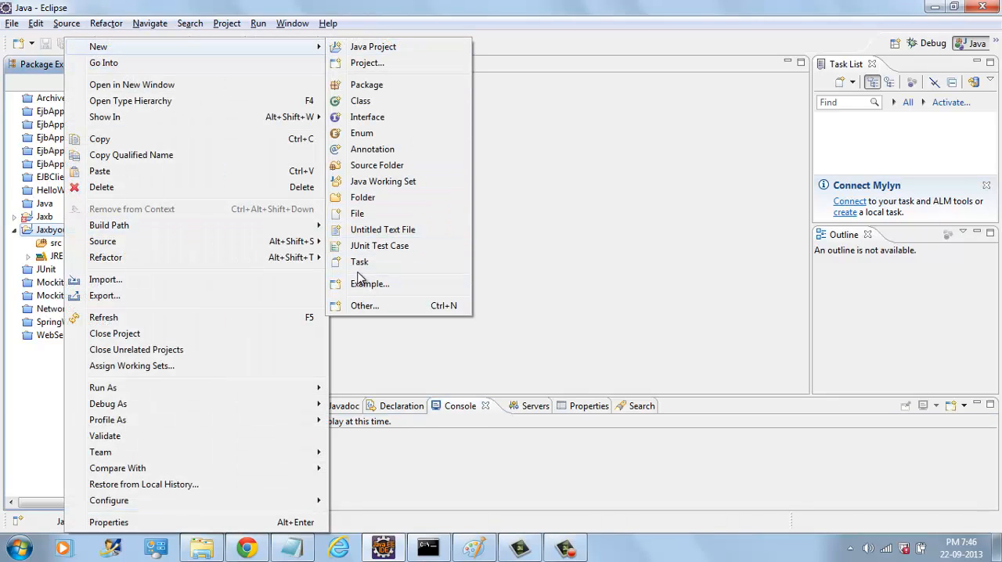
click(356, 213)
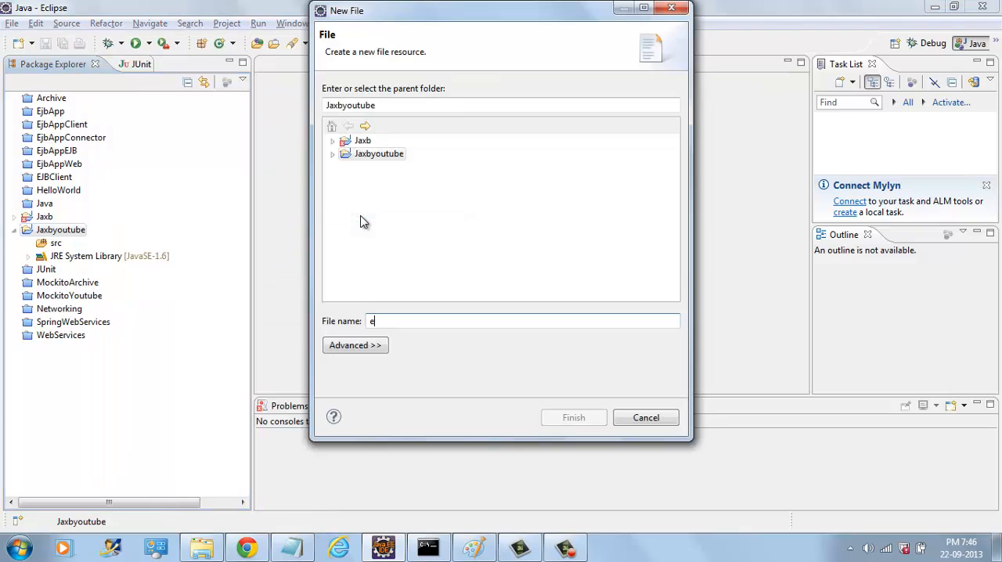
text(mployees)
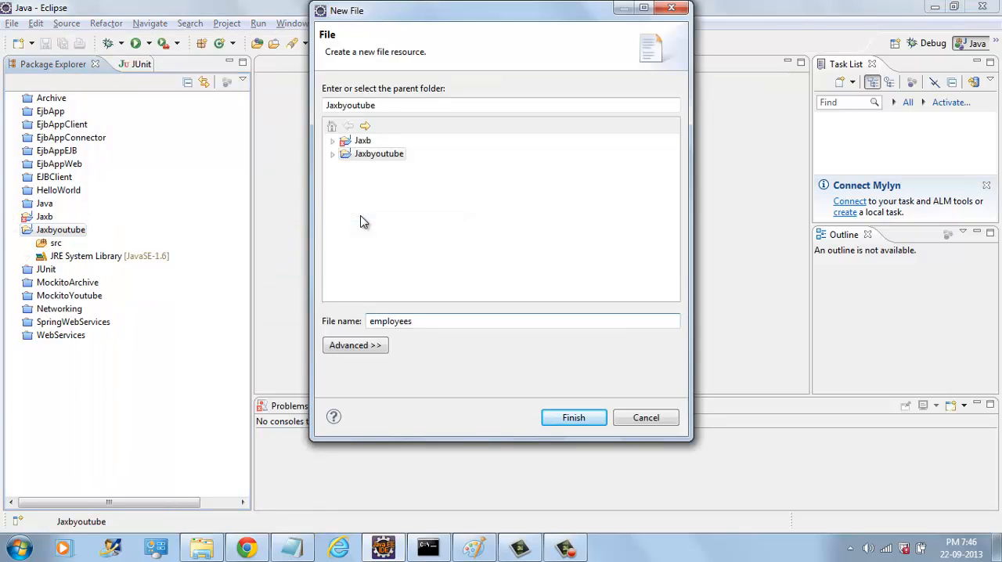
click(573, 417)
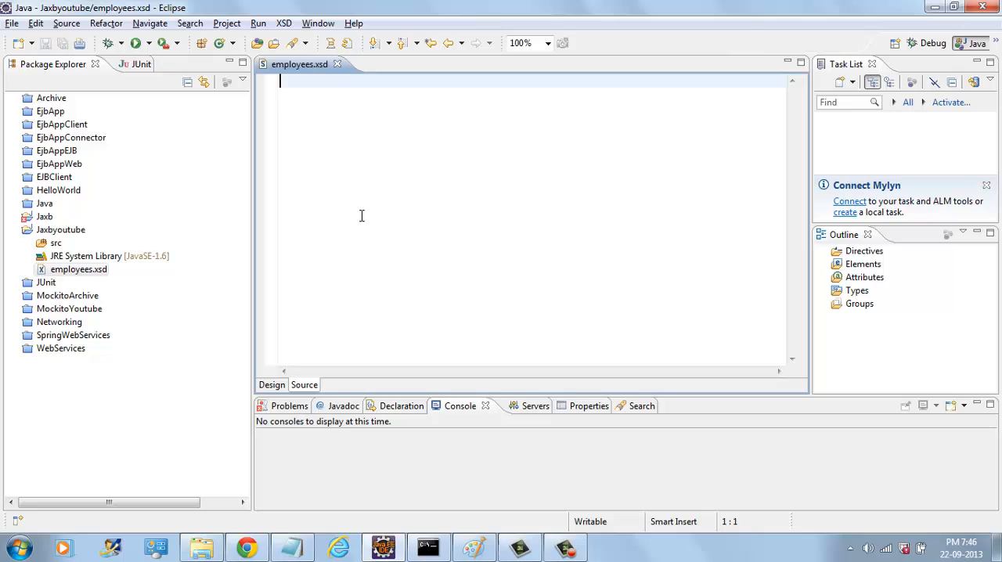
- Add complex type EmployeeType with elements ename, sal and city, then view the XML source
right_click(362, 216)
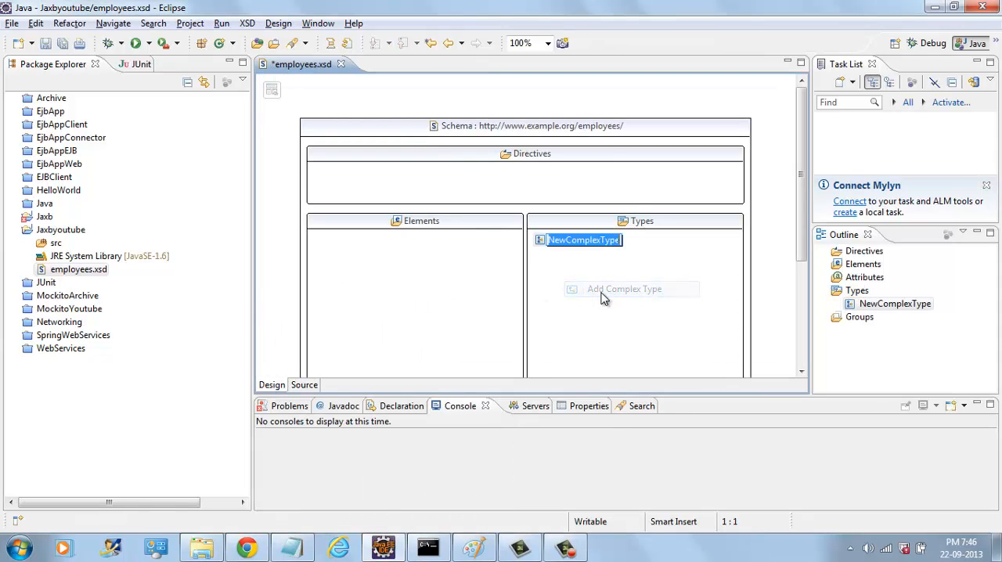
text(E)
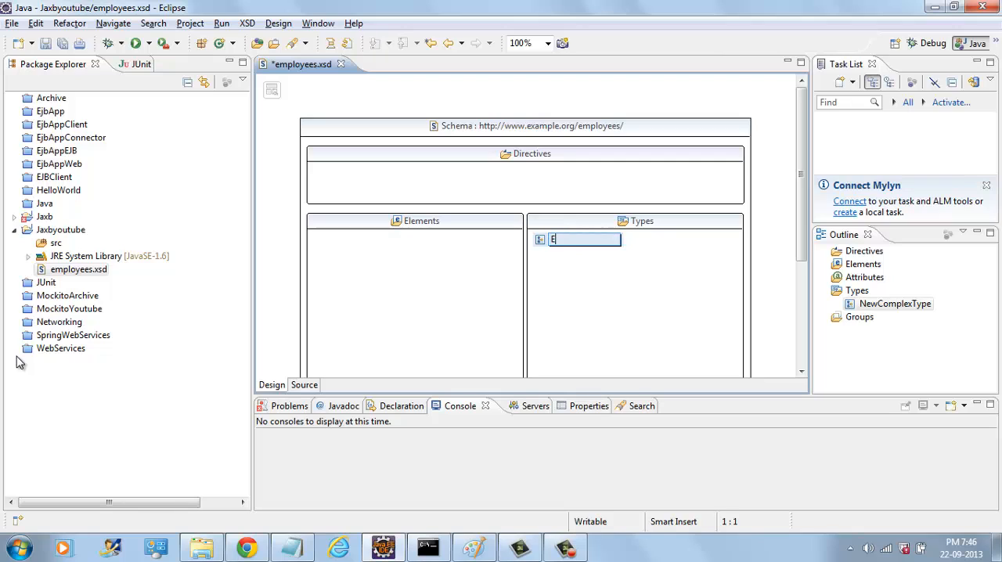
text(EmployeeType)
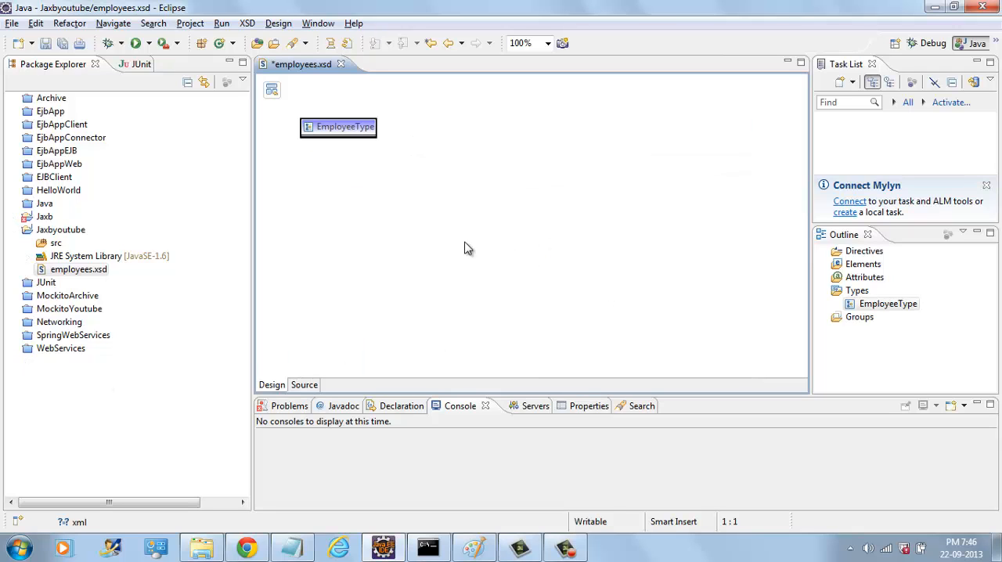
click(338, 146)
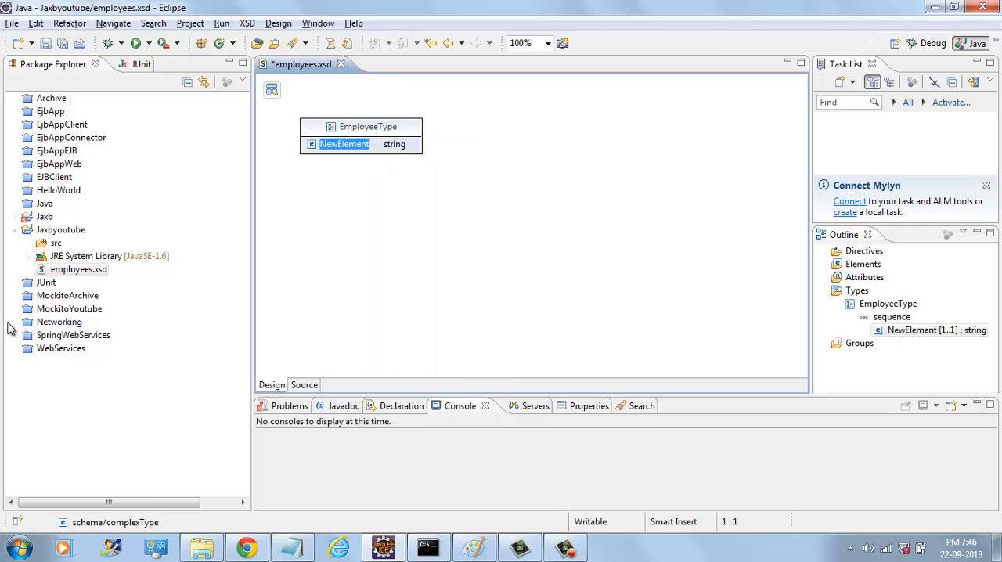
text(ename)
text(sal)
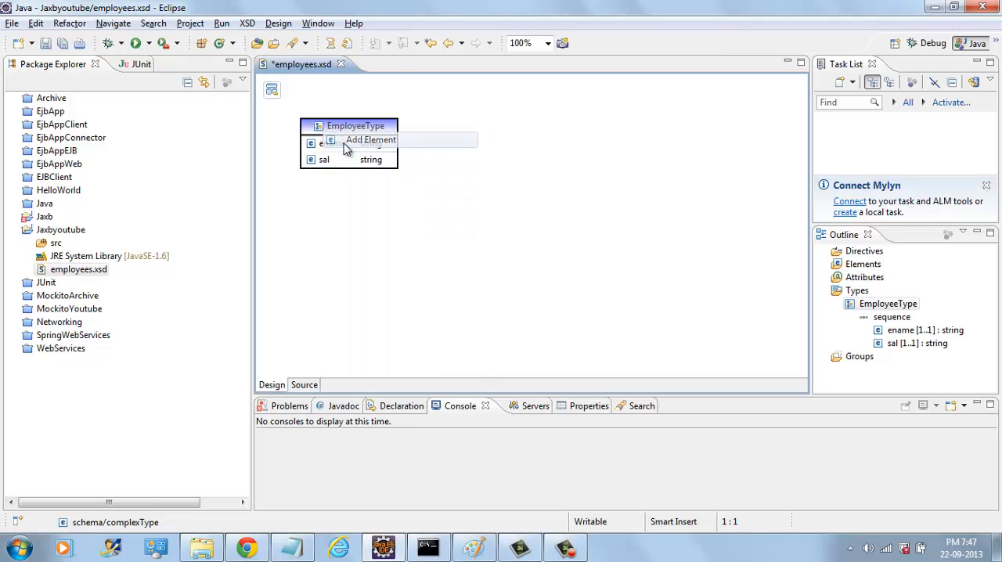
click(370, 139)
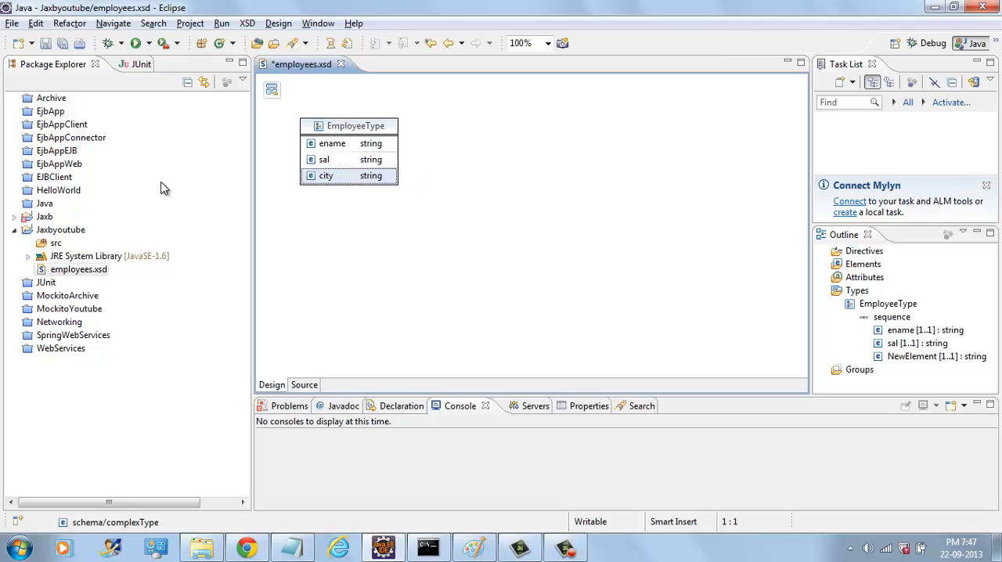
click(304, 384)
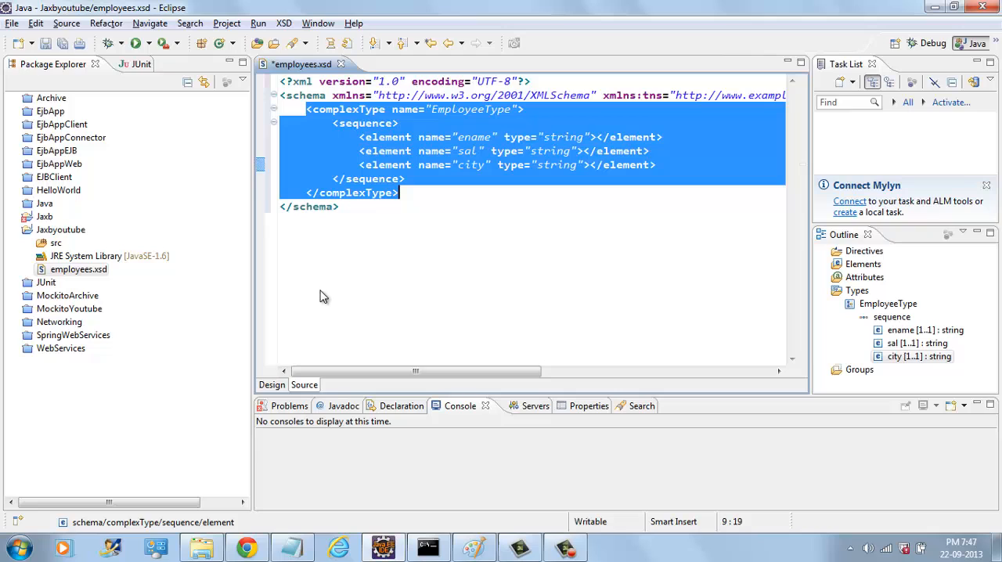
- Add an Employees element in Design view and give it a new local anonymous type
click(271, 384)
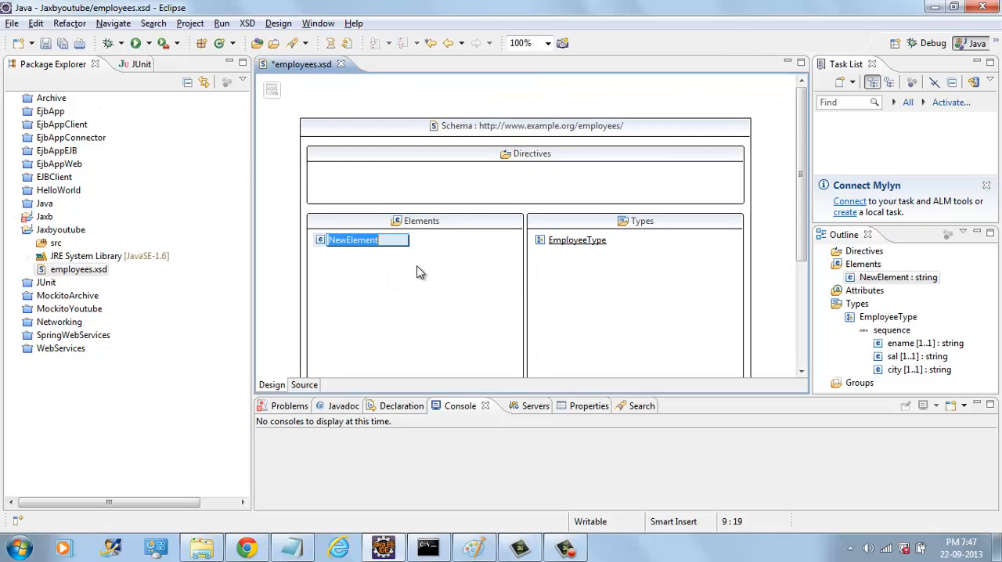
text(Employees)
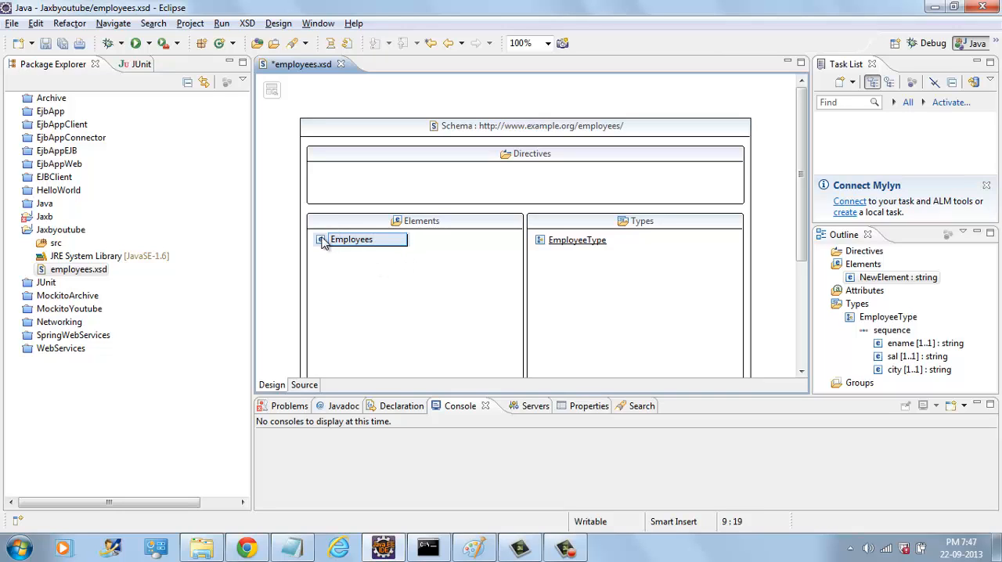
right_click(360, 239)
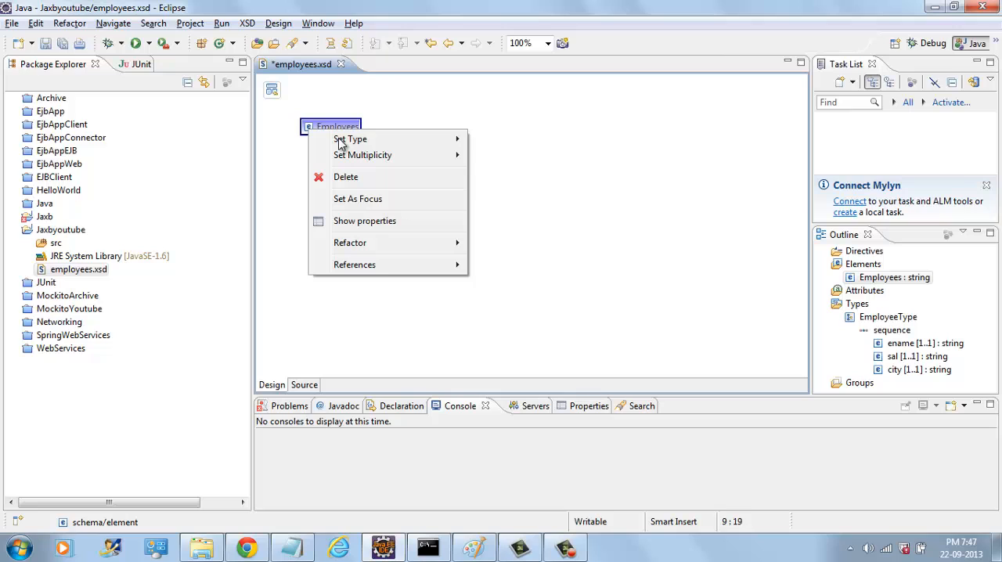
mouse_move(349, 139)
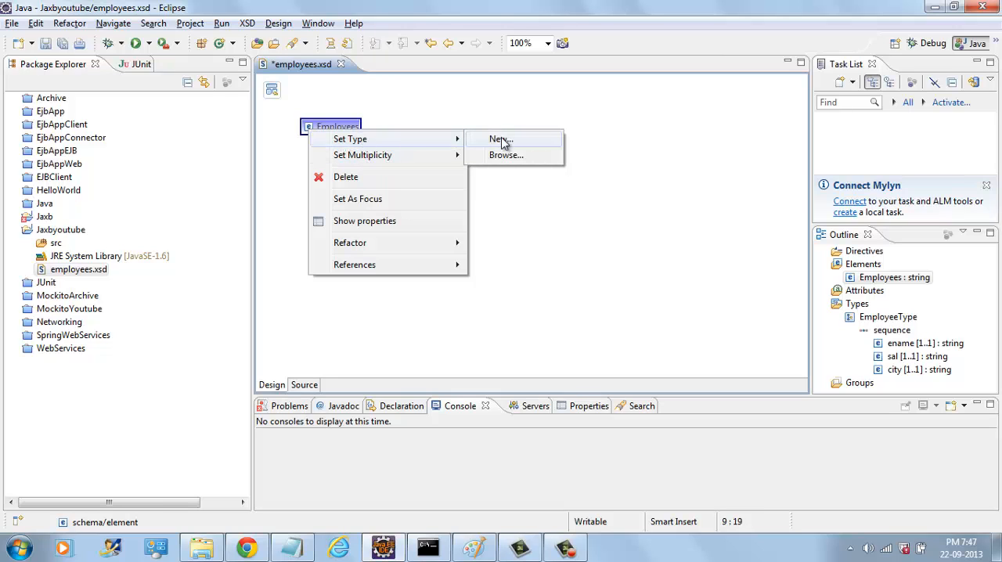
click(489, 139)
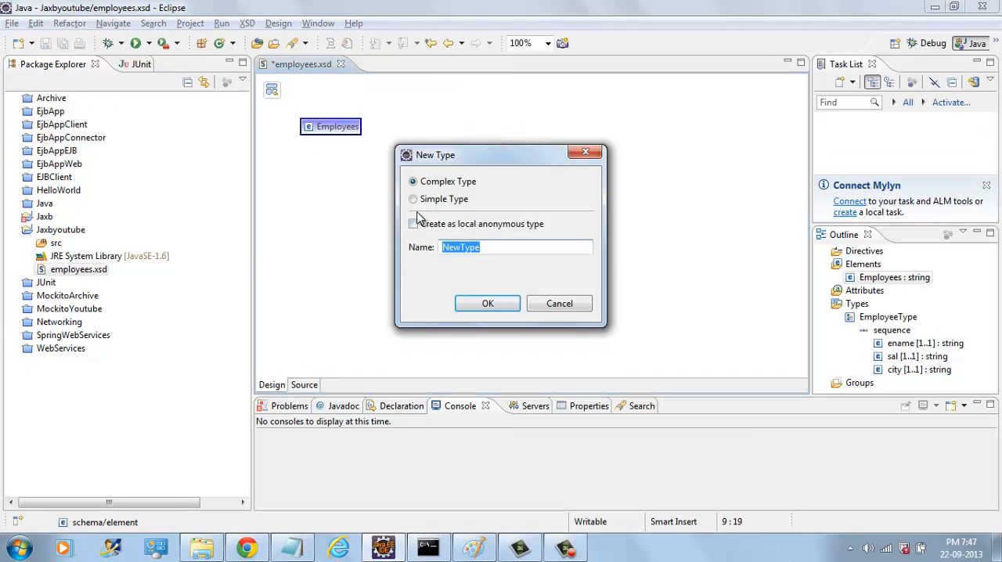
click(413, 224)
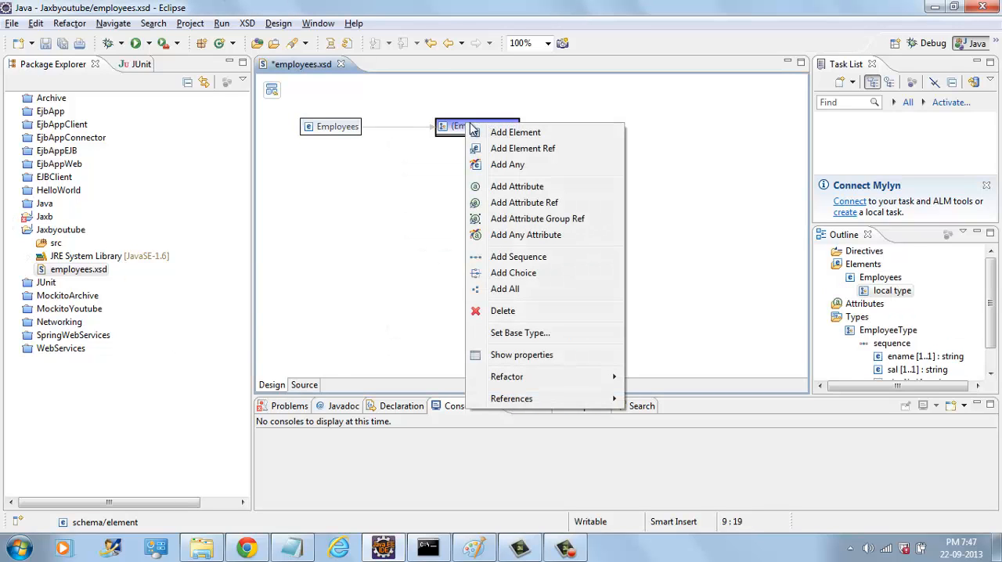
- Add an Employee child of type EmployeeType with multiplicity 1..*, and save
click(515, 132)
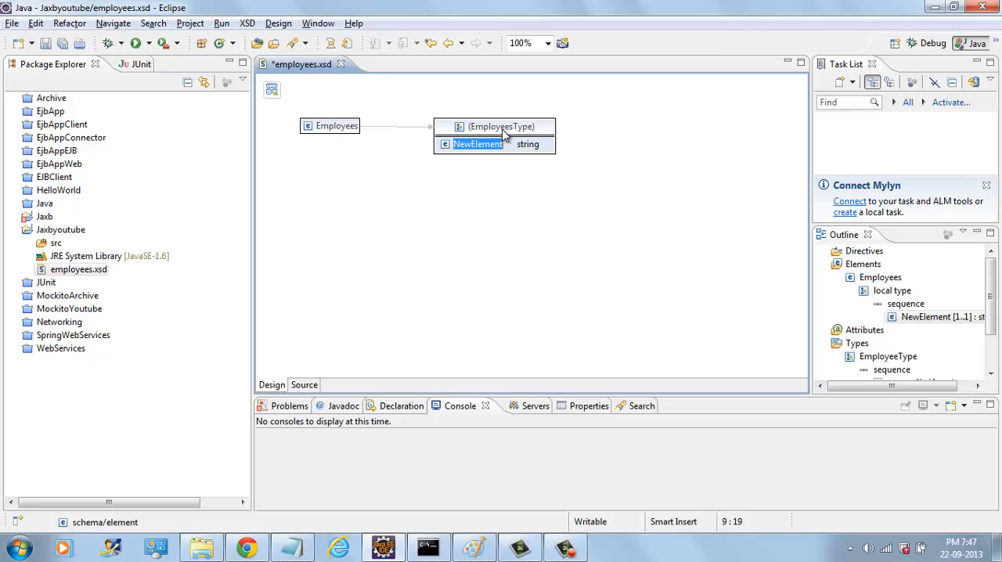
text(Employee)
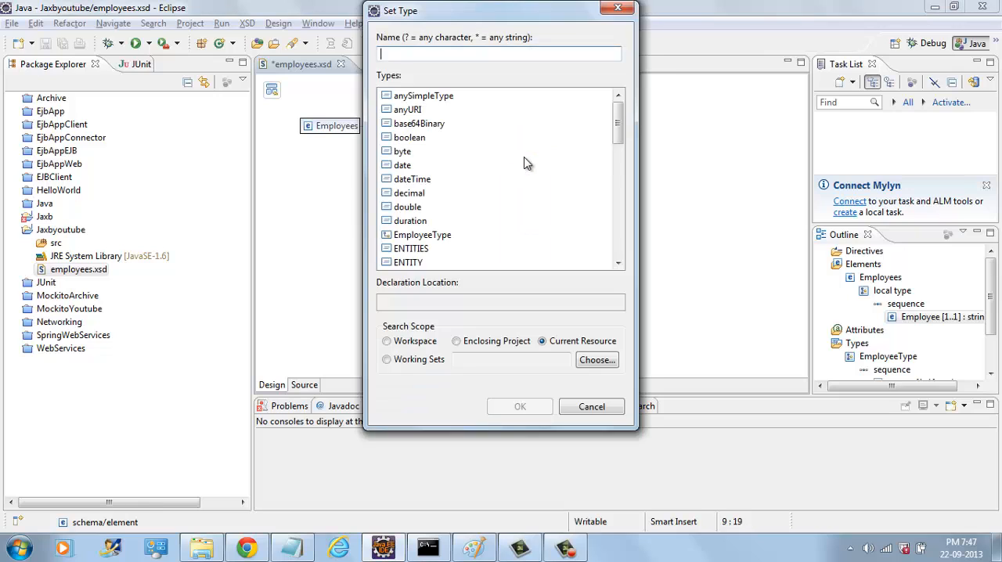
text(Employe)
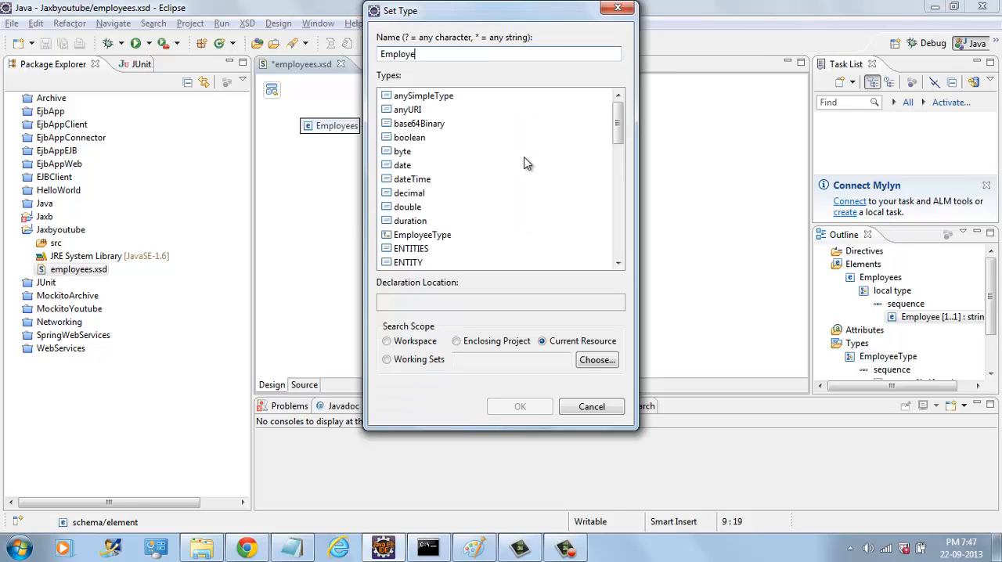
click(520, 406)
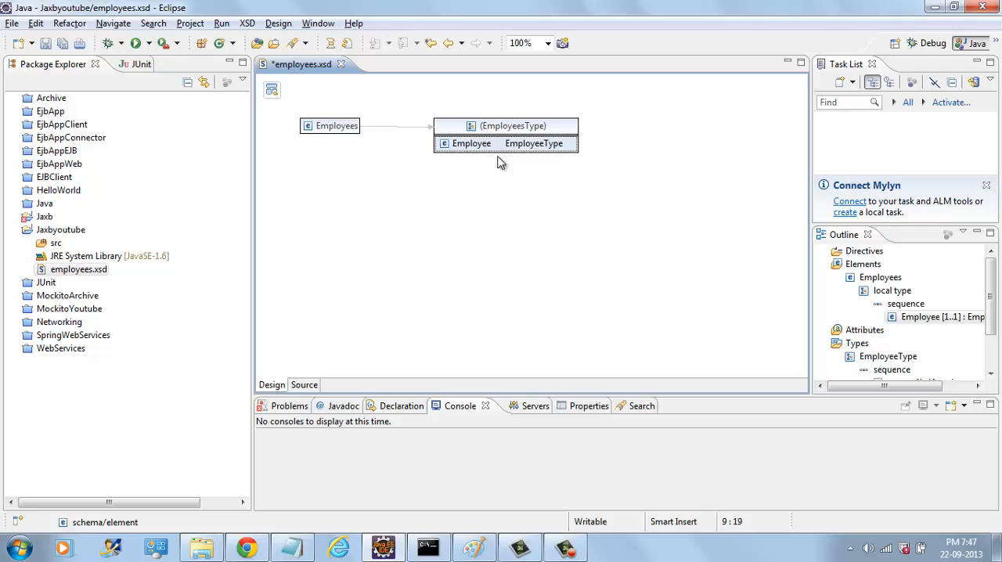
right_click(470, 143)
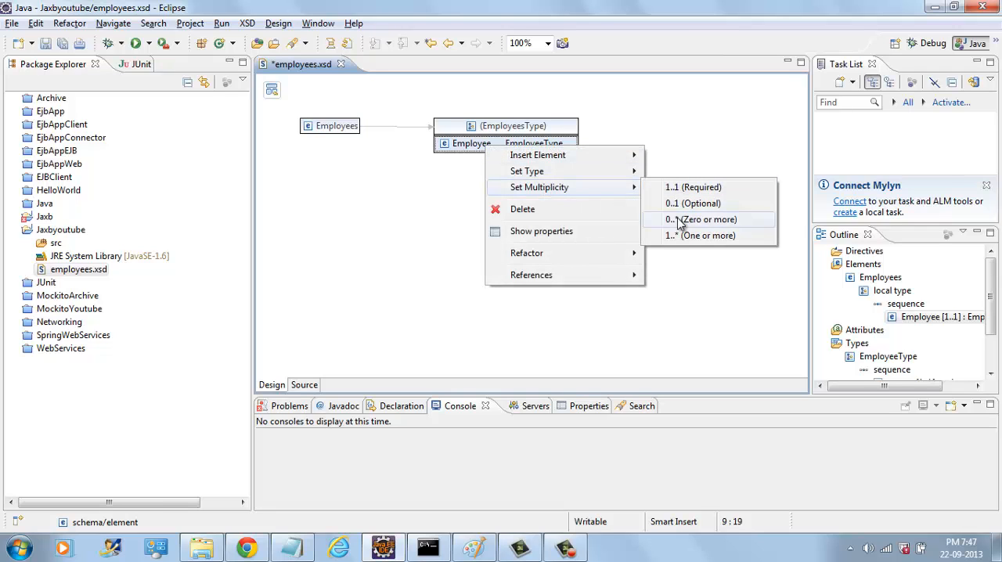
click(702, 235)
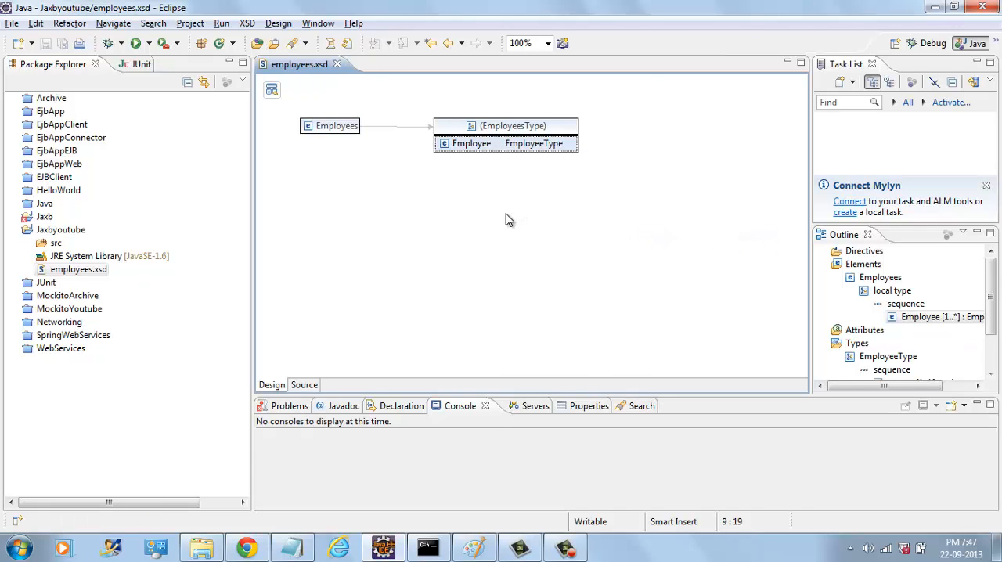
- Scroll through the employees.xsd source, then switch back to the Design diagram
click(304, 384)
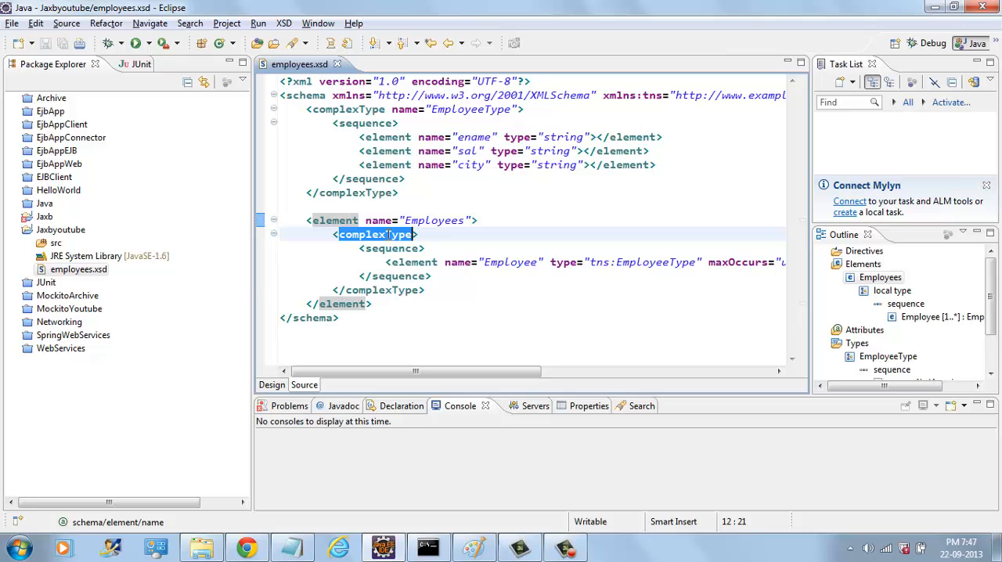
drag(415, 371, 634, 371)
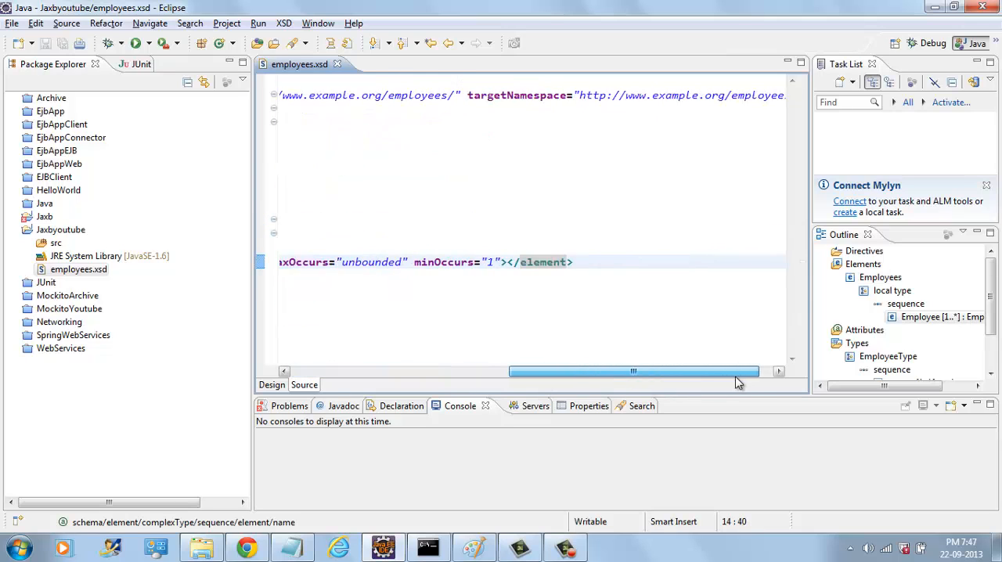
click(272, 384)
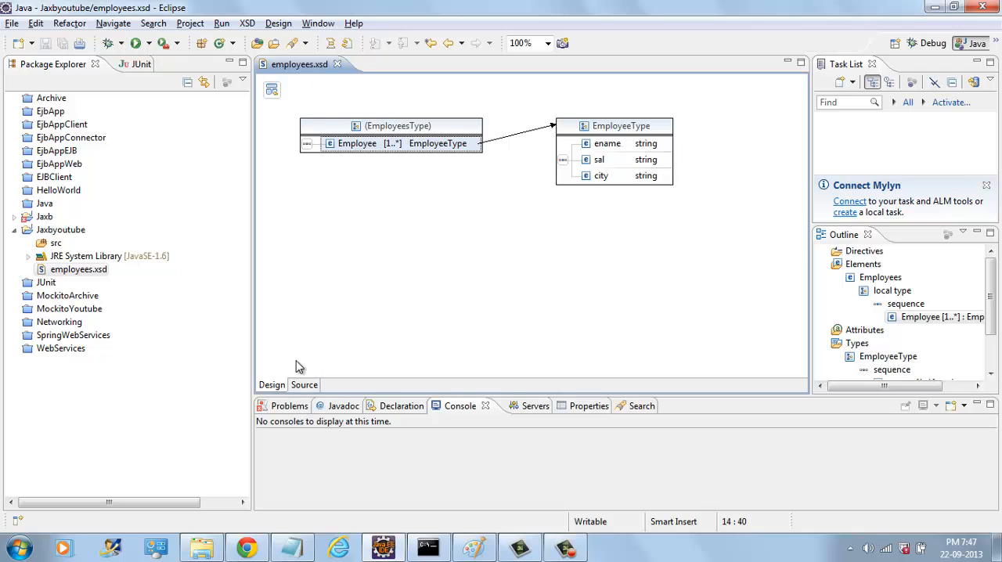
click(79, 269)
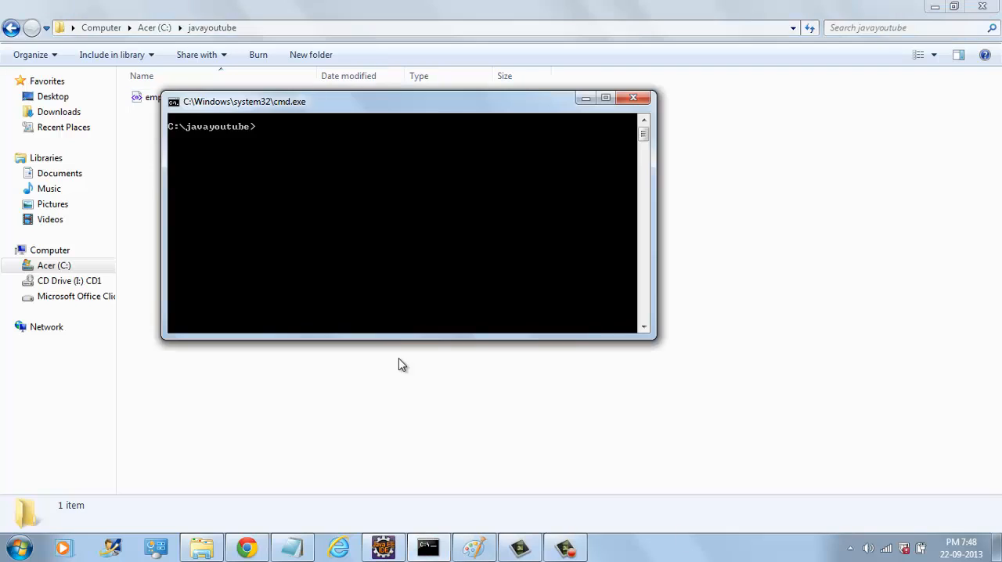
mouse_move(374, 242)
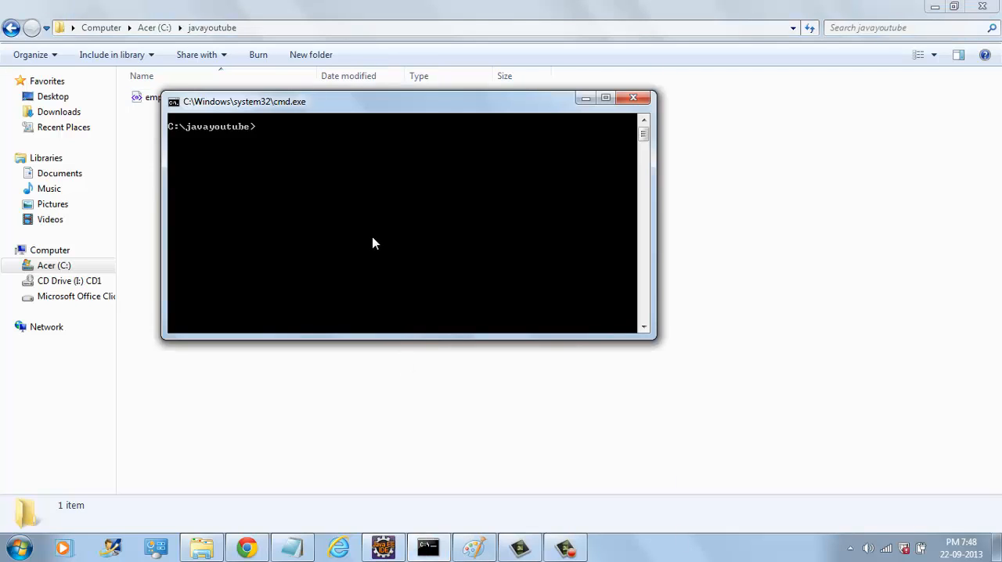
- Run xjc on employees.xsd in Command Prompt, then return to Eclipse
text(x)
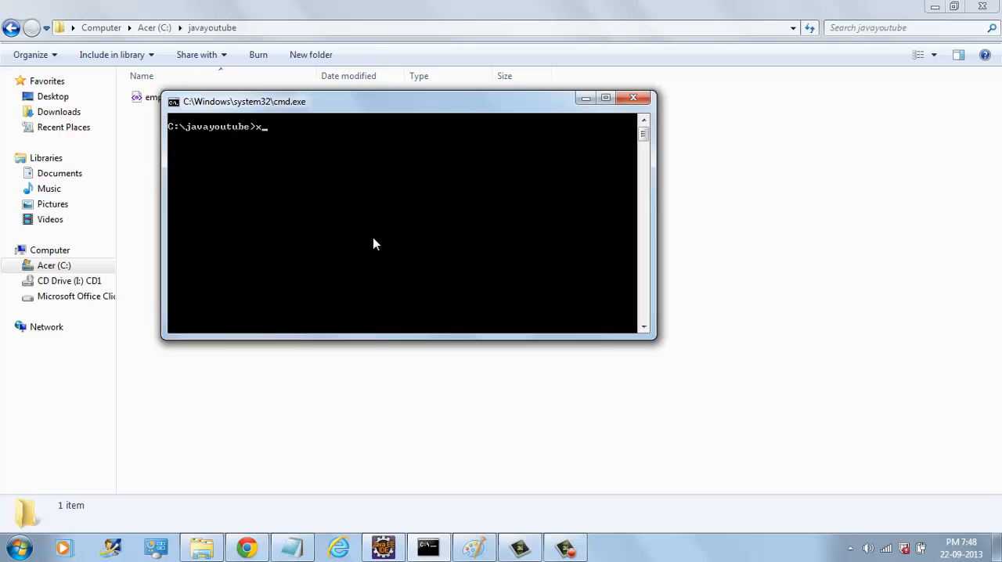
text(jc)
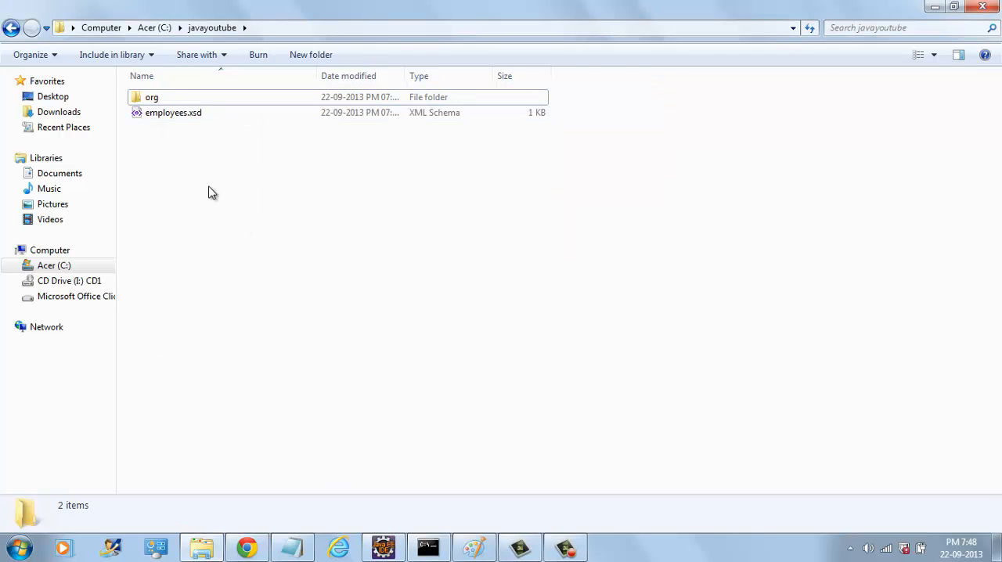
click(152, 96)
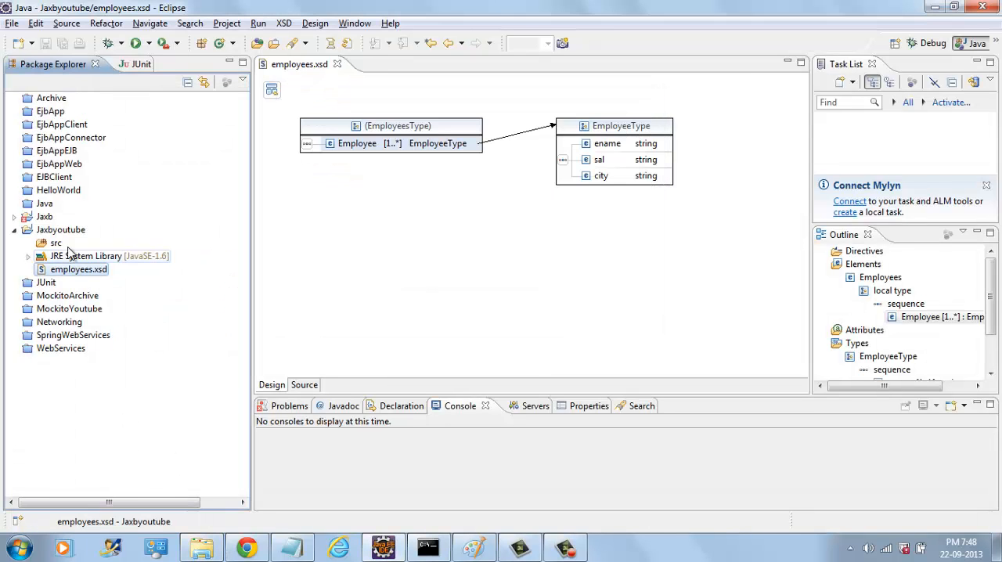
- Reveal the org.example.employees package under src and open ObjectFactory.java and package-info.java
click(29, 242)
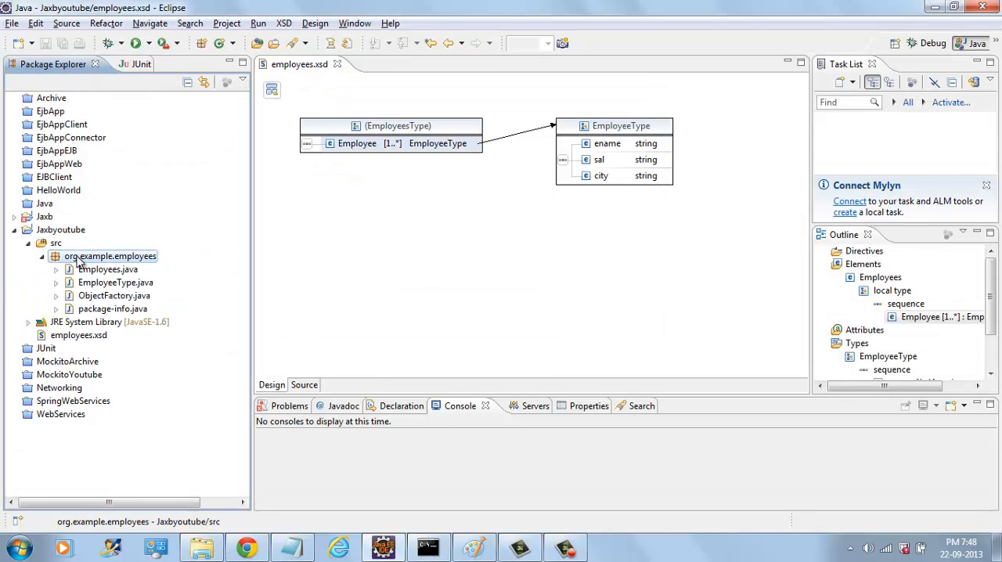
click(304, 385)
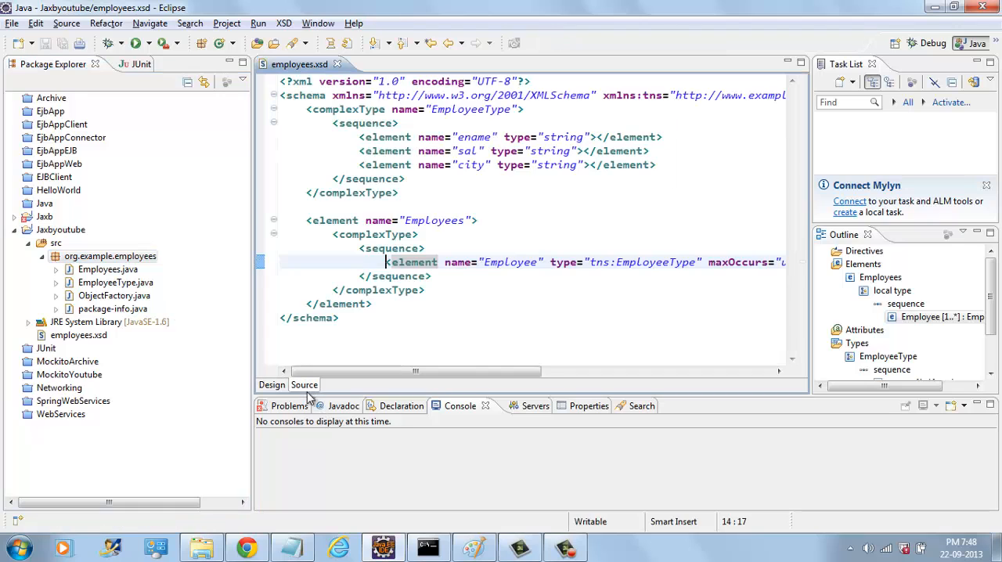
click(108, 268)
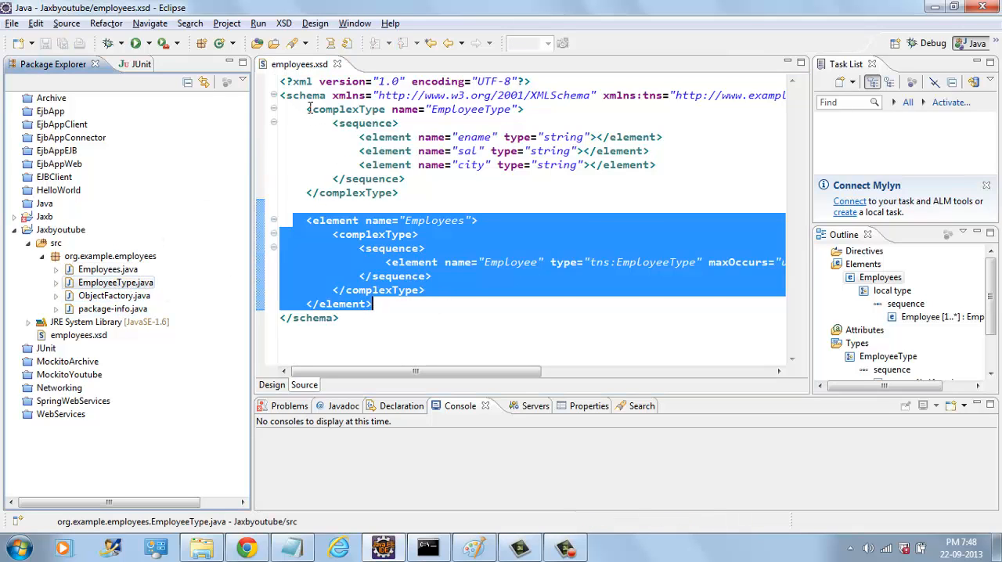
double_click(115, 295)
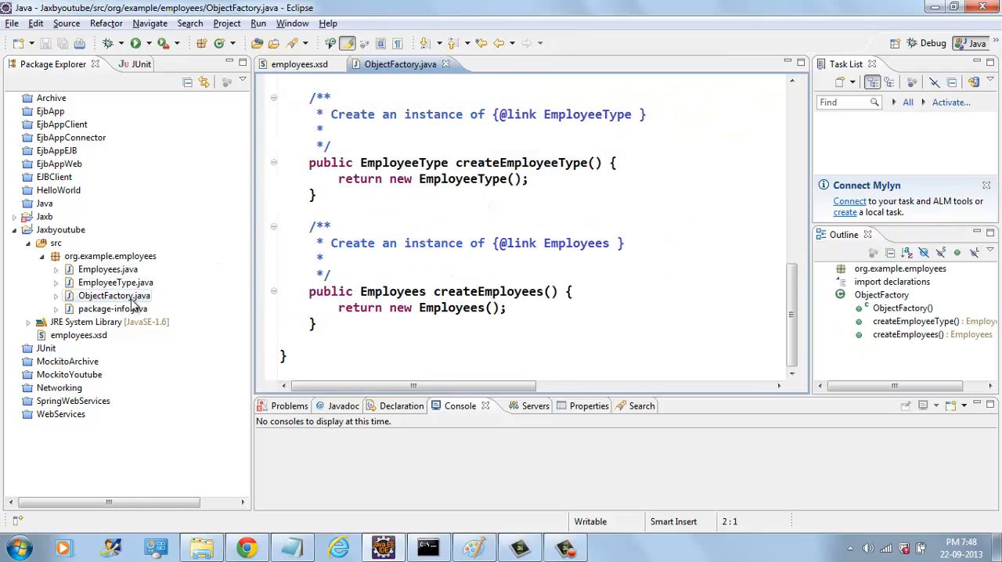
click(515, 163)
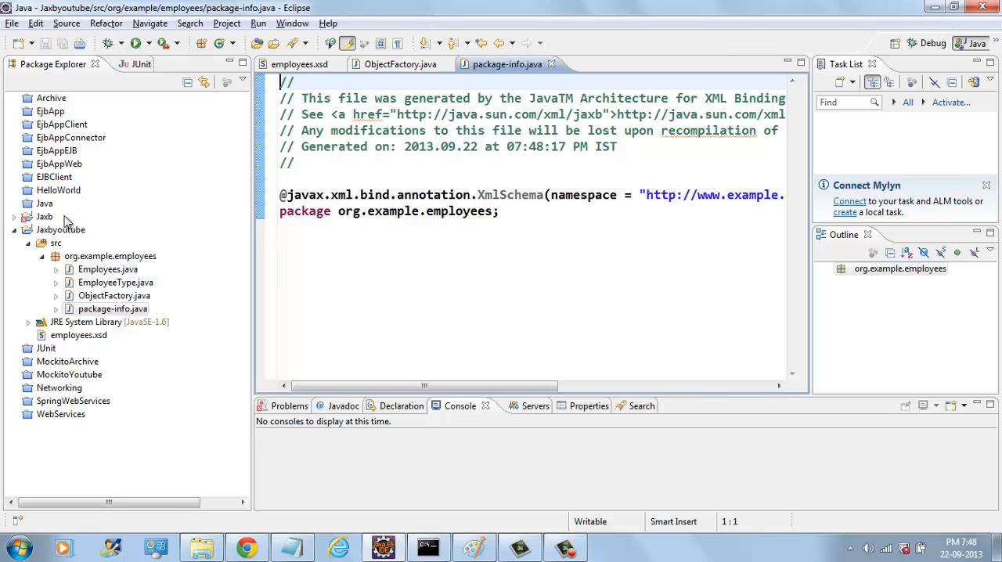
right_click(60, 230)
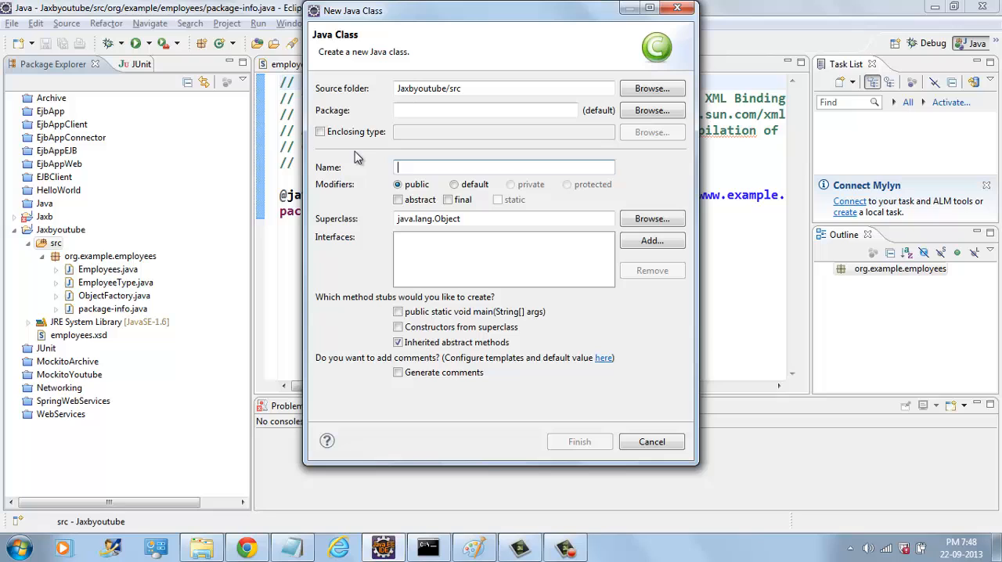
- Create class test in package com.hcl.anil
text(test)
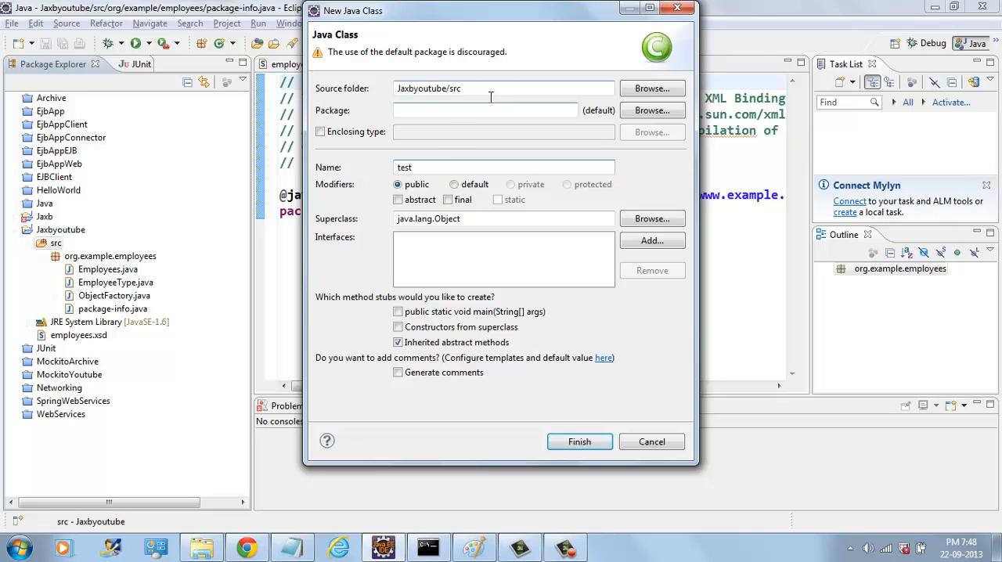
text(com.)
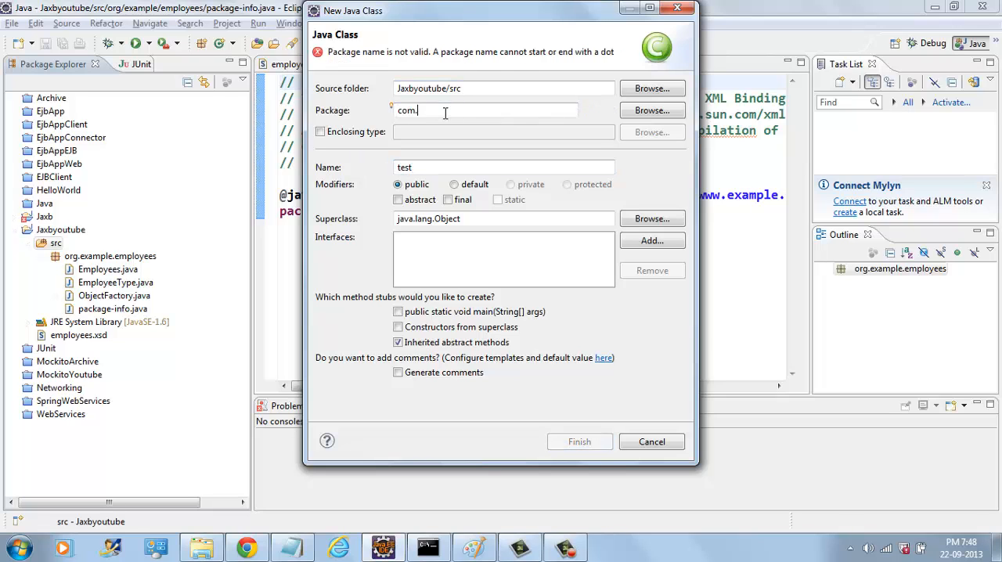
text(hcl.ani)
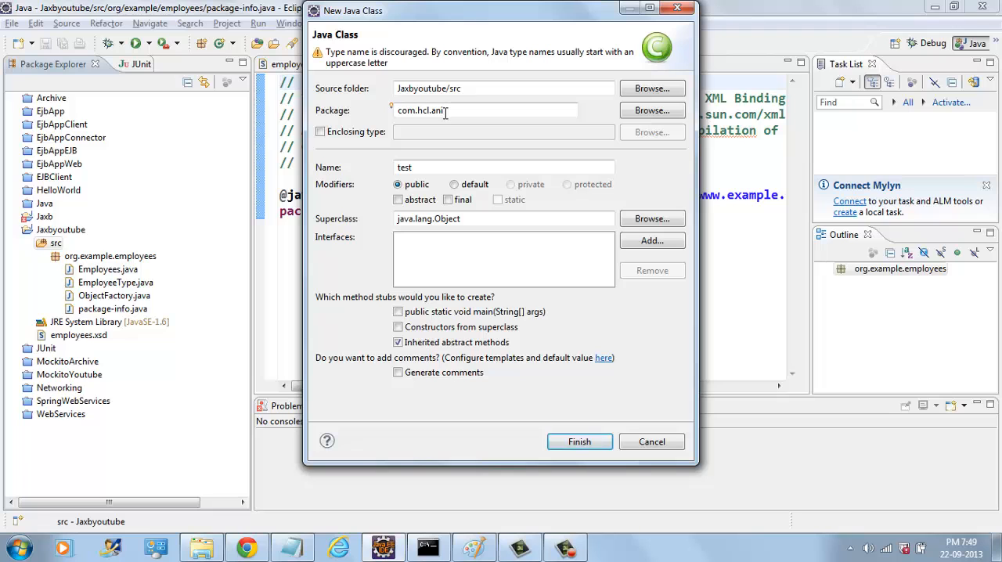
click(579, 441)
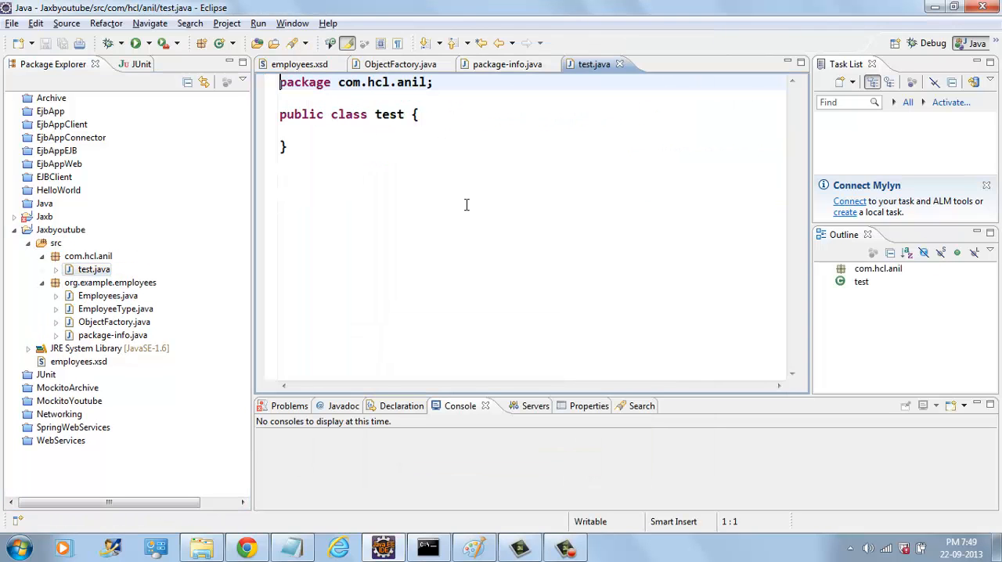
- Add a main method with a //marshall comment and begin JAXBContext.newInstance, importing JAXBContext
text(main(String[] args) {)
text(//)
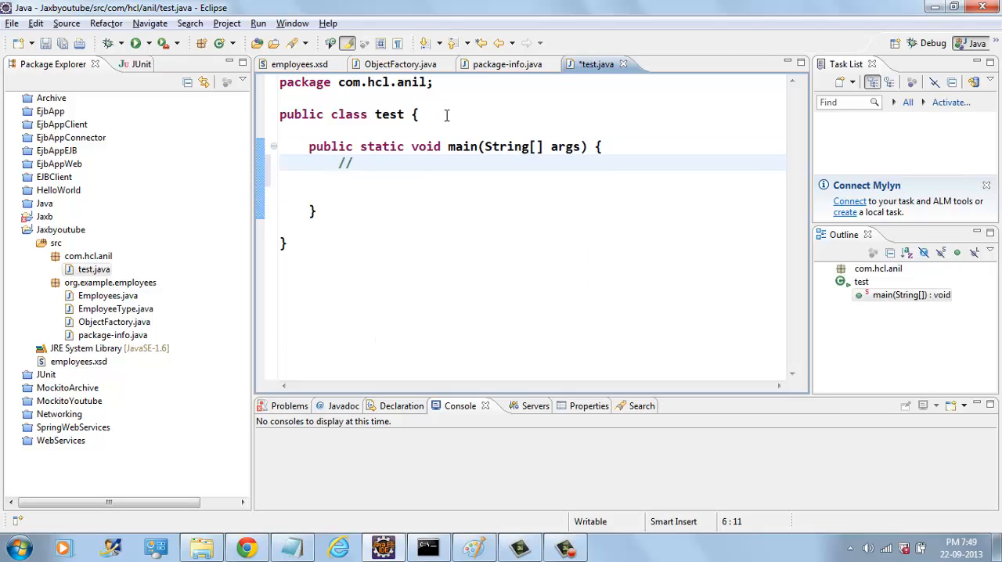
text(m)
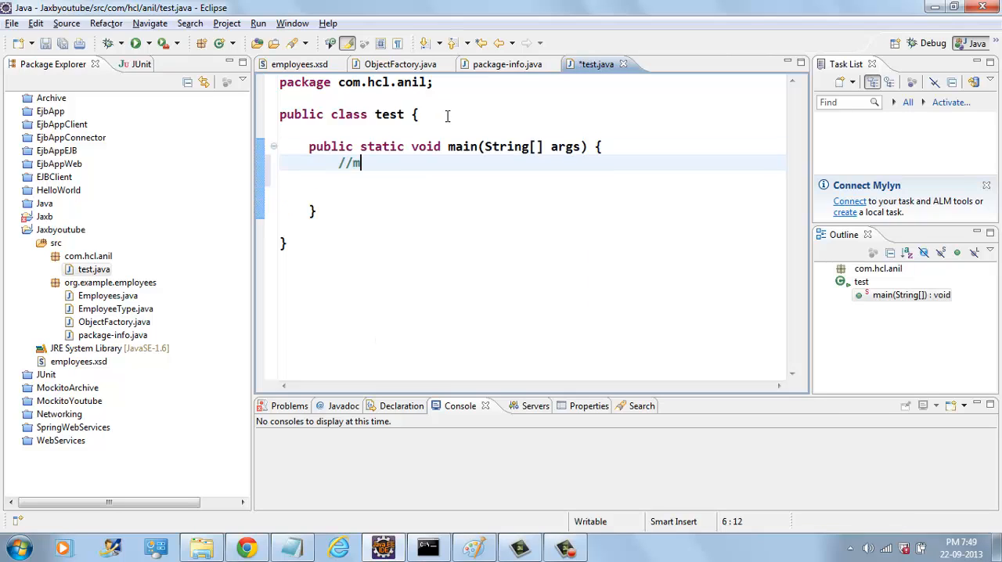
text(arshall)
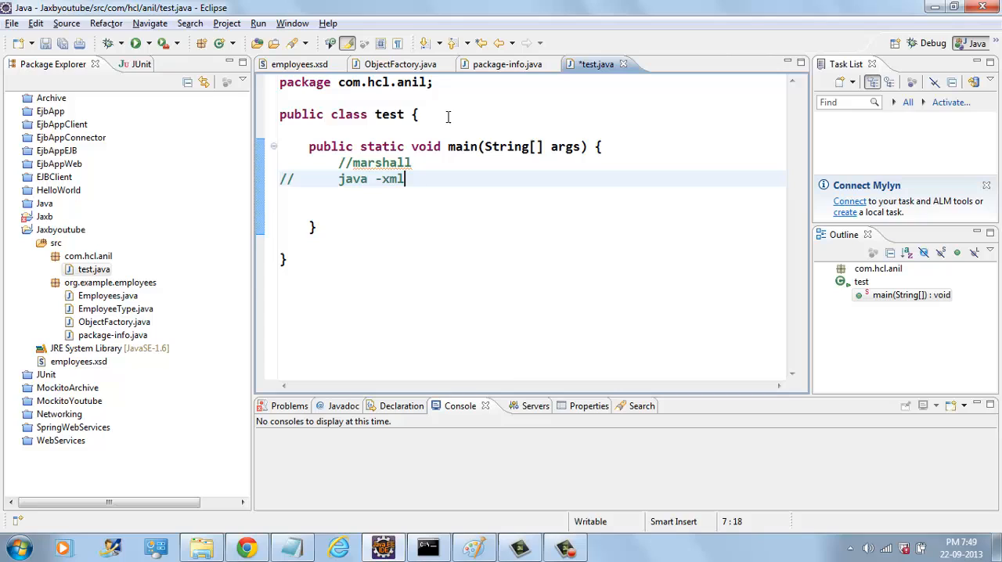
text(j)
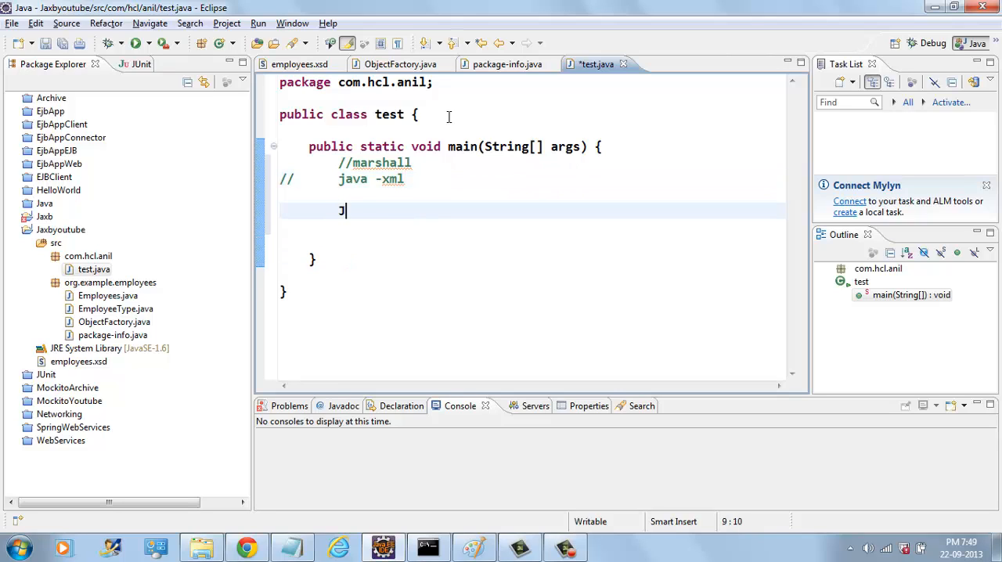
text(a)
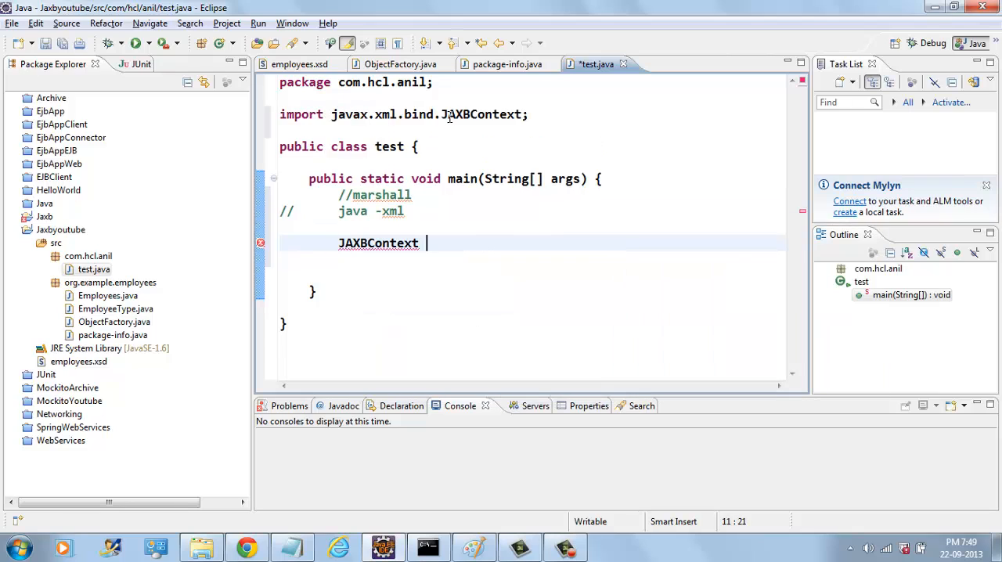
text(jax)
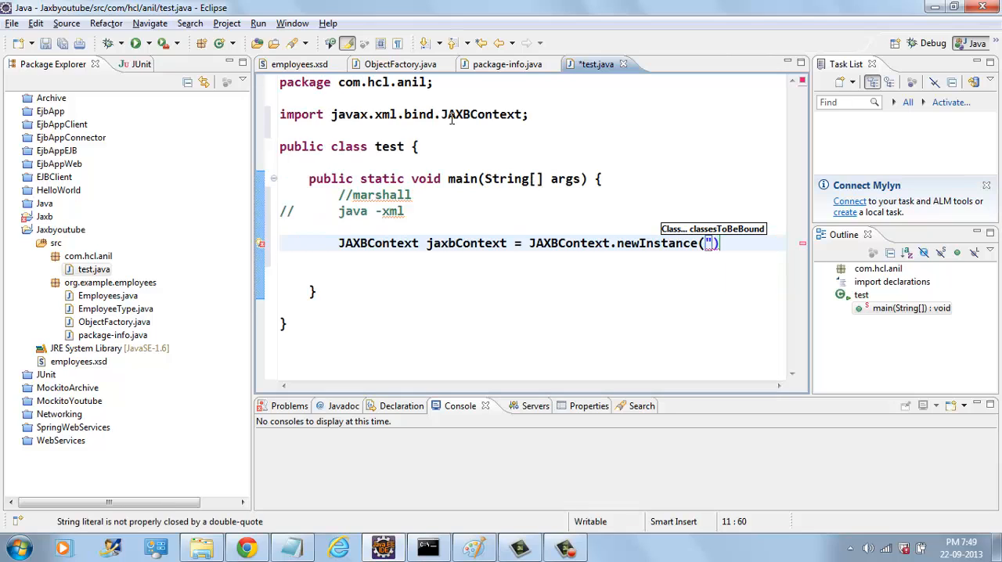
click(110, 283)
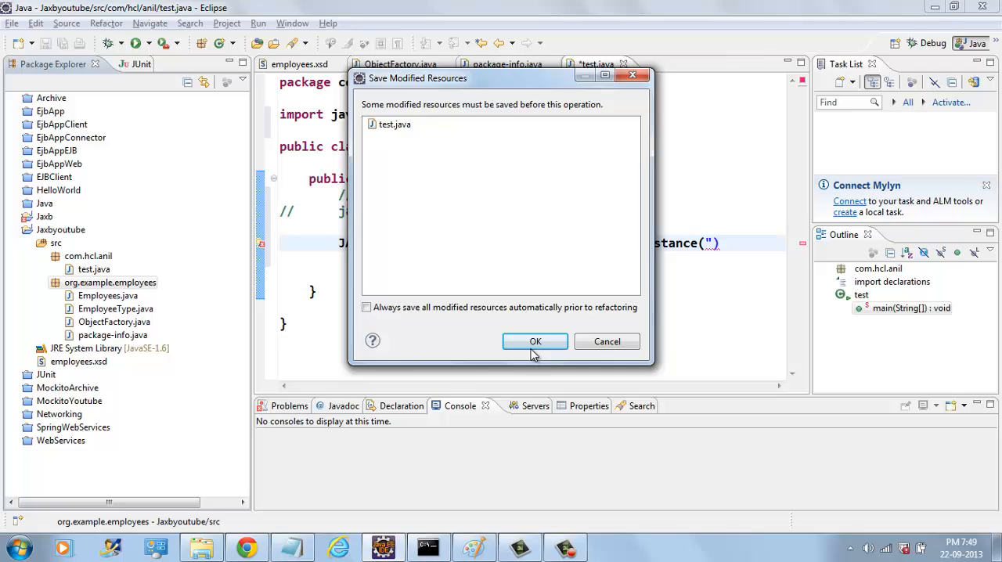
- Save test.java, pass "org.example.employees" to newInstance, and begin a jaxbContext call
click(534, 341)
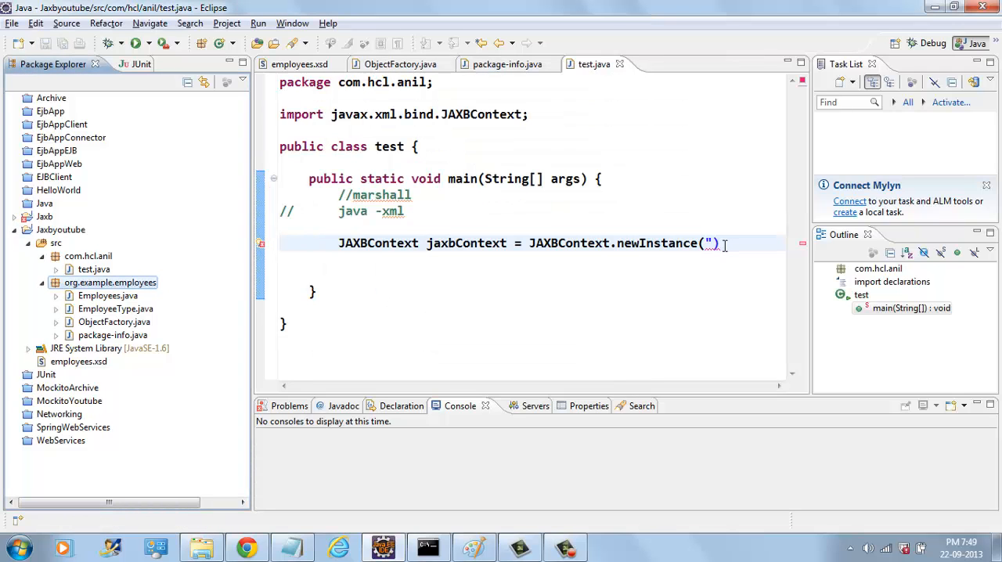
text(org.example.employees)
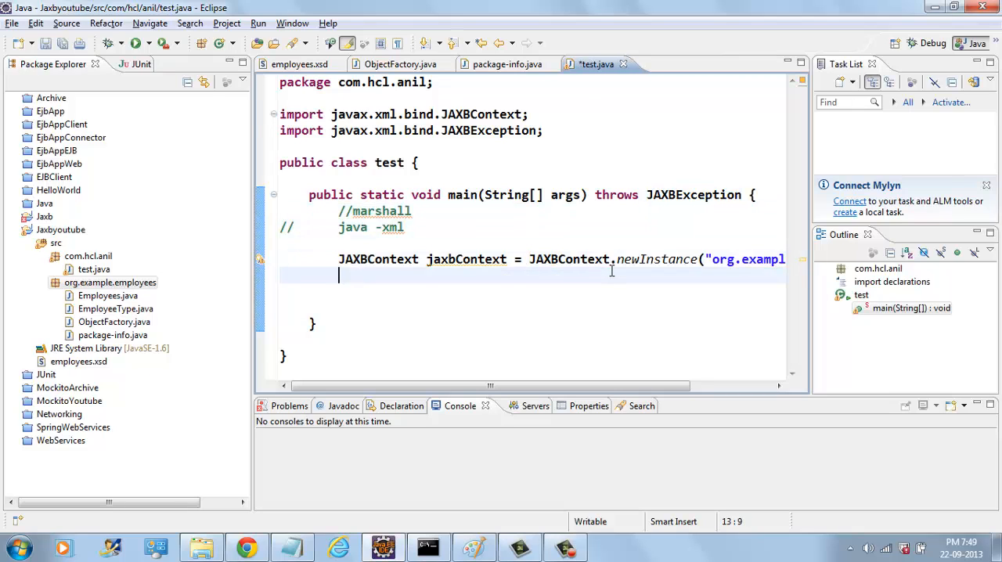
text(jaxbContext.)
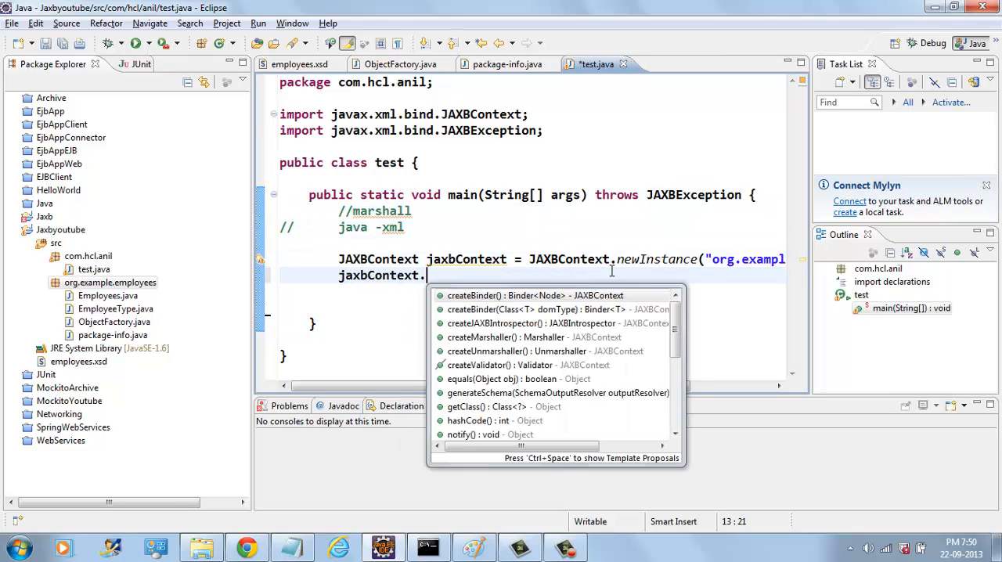
- Finish the createMarshaller call and declare ObjectFactory factory = new ObjectFactory();
text(createmarshaller();)
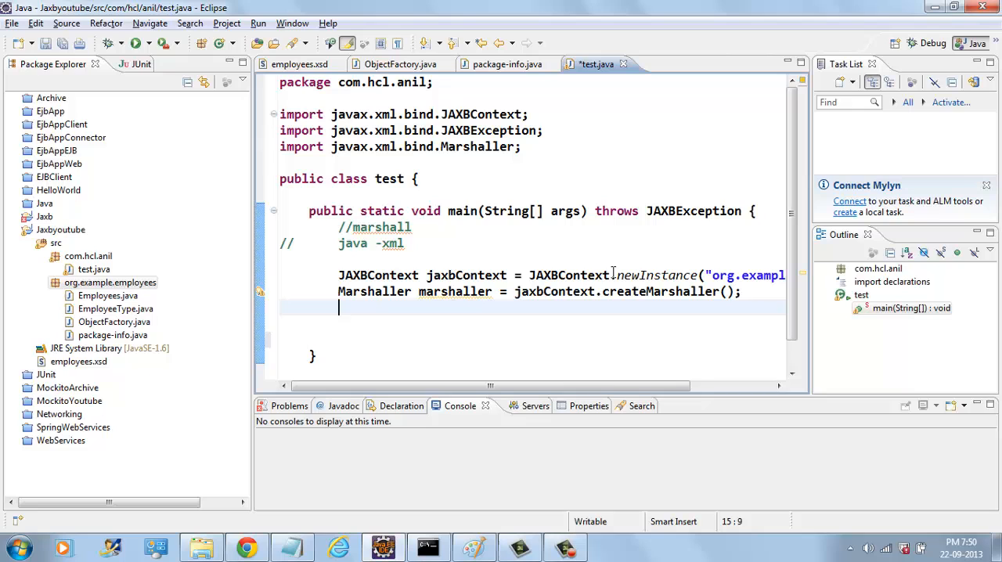
text(Ob)
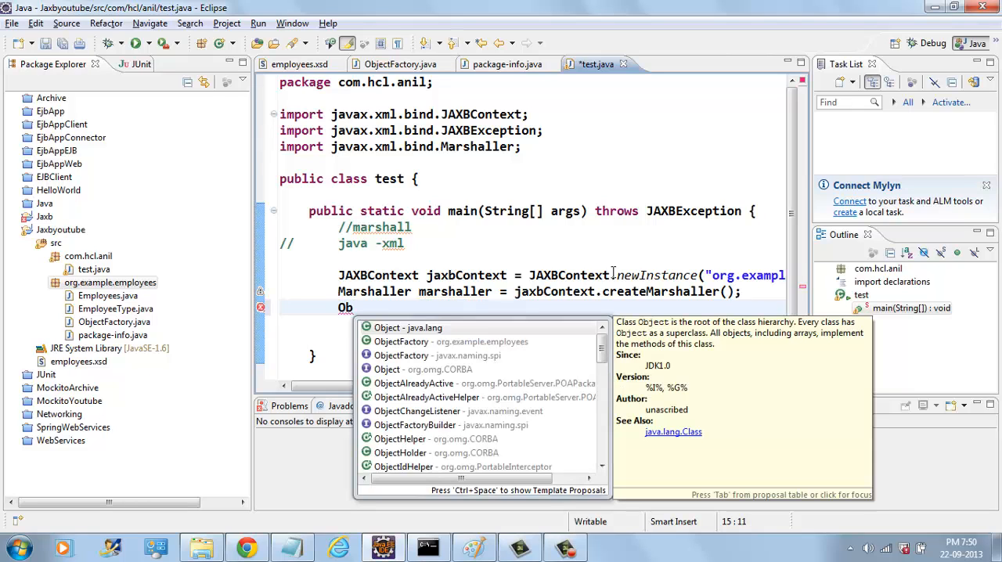
text(ject)
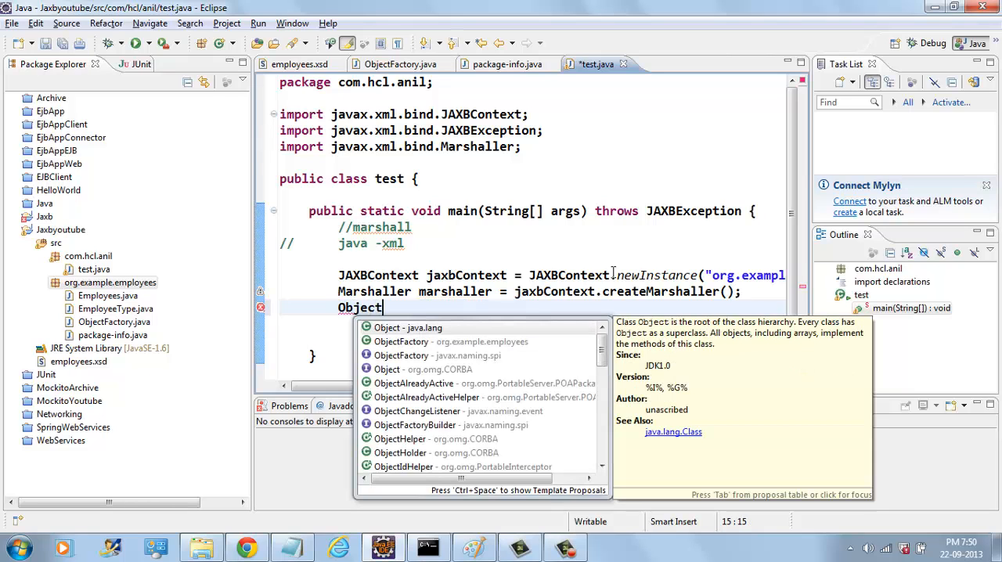
text(Factory fa)
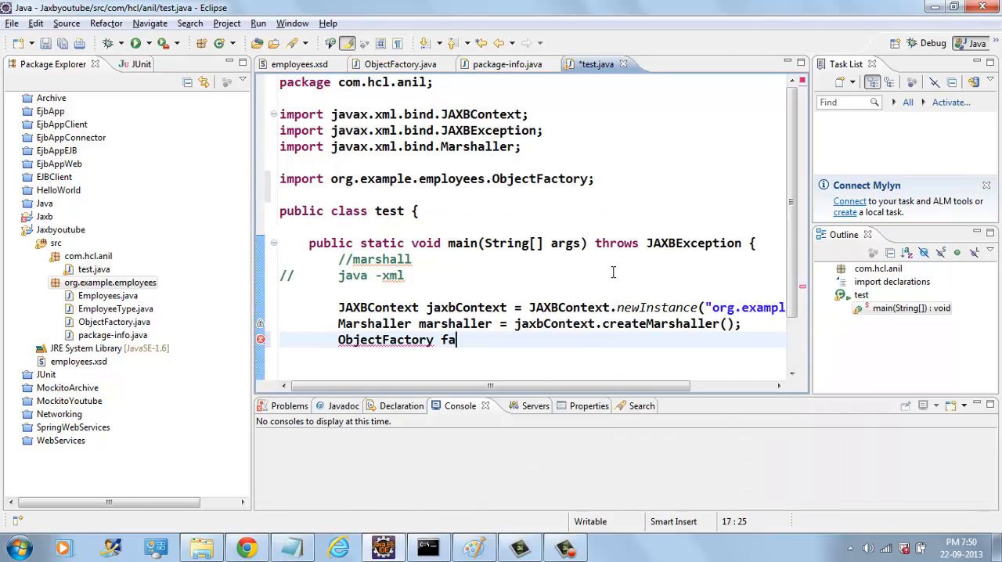
text(ctory = new)
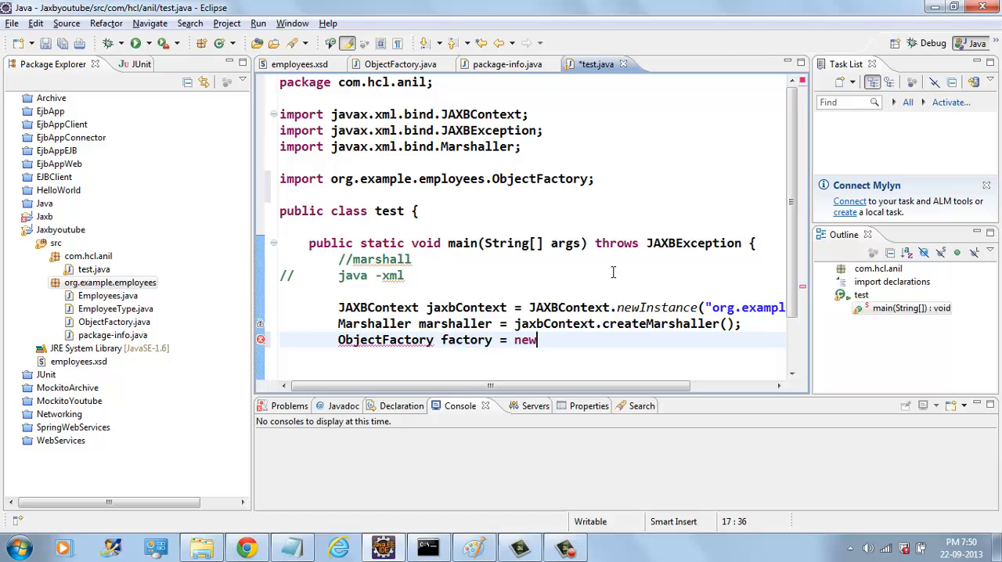
text(ObjectFactory();)
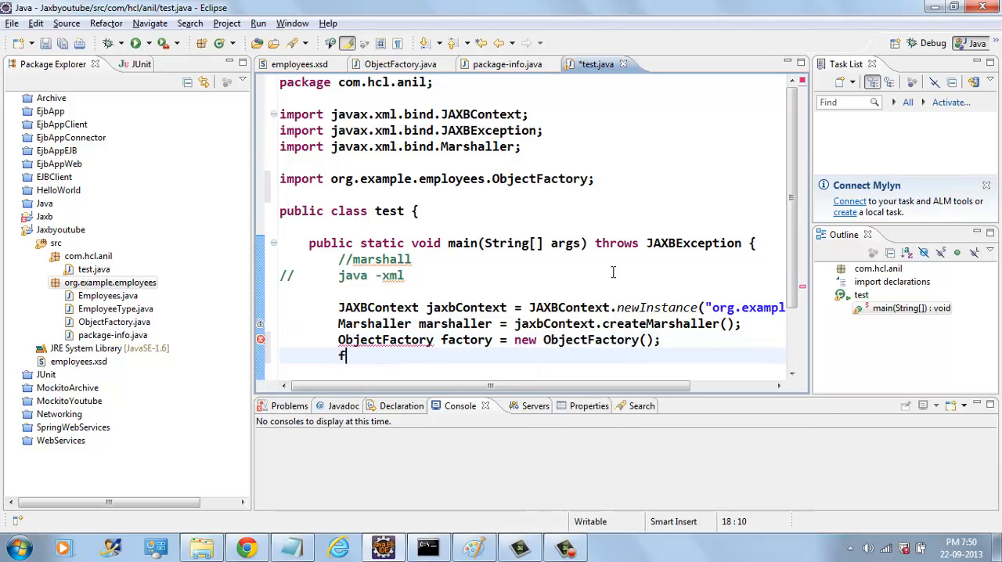
- Call factory.createEmployeeType() using content assist
text(actory.)
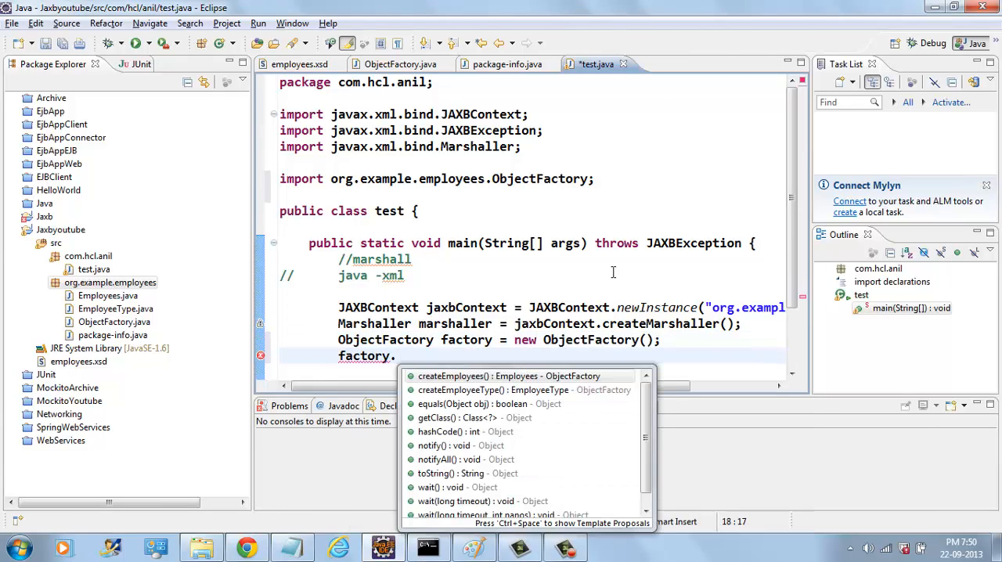
click(499, 389)
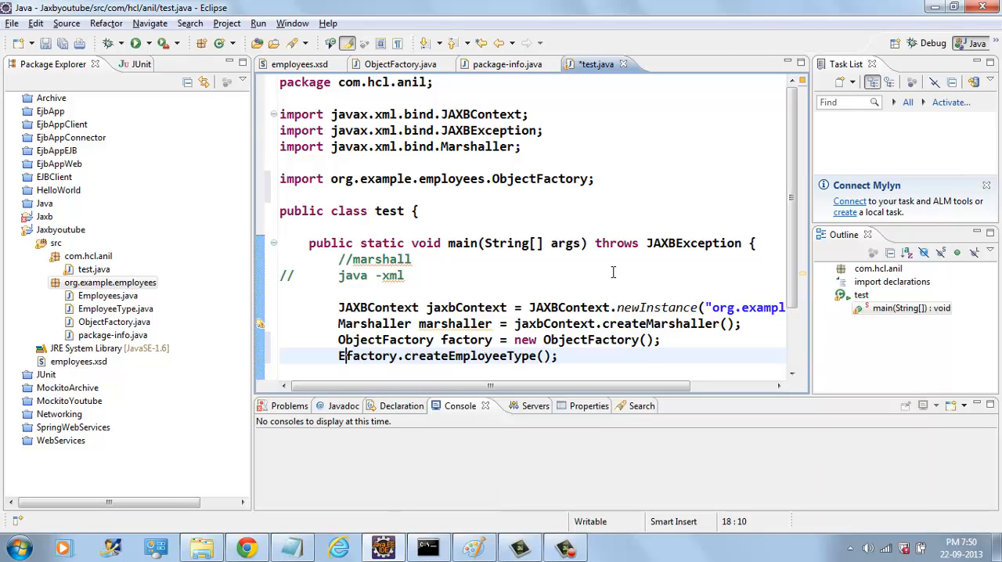
text(mployeeType employeeType =)
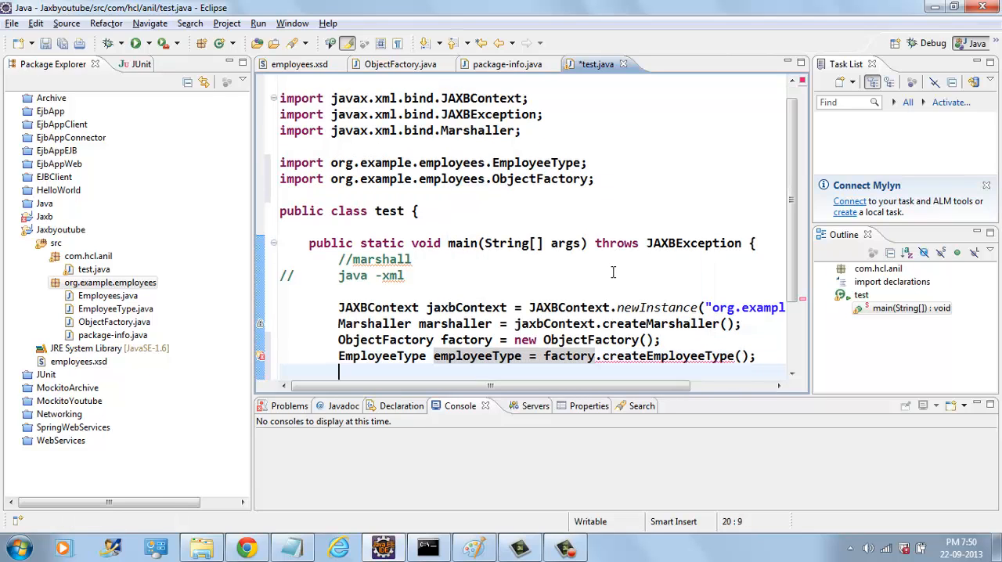
- Store the result in employeeType and set city "dfd", salary "10000", name "Anil"
text(employeeType.setCity("dfd");)
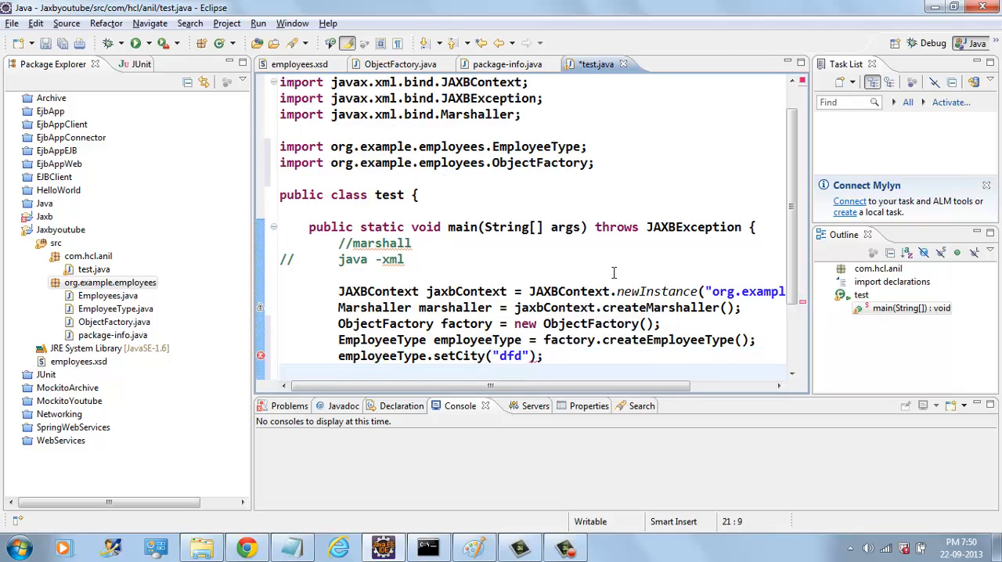
text(employeeType.set)
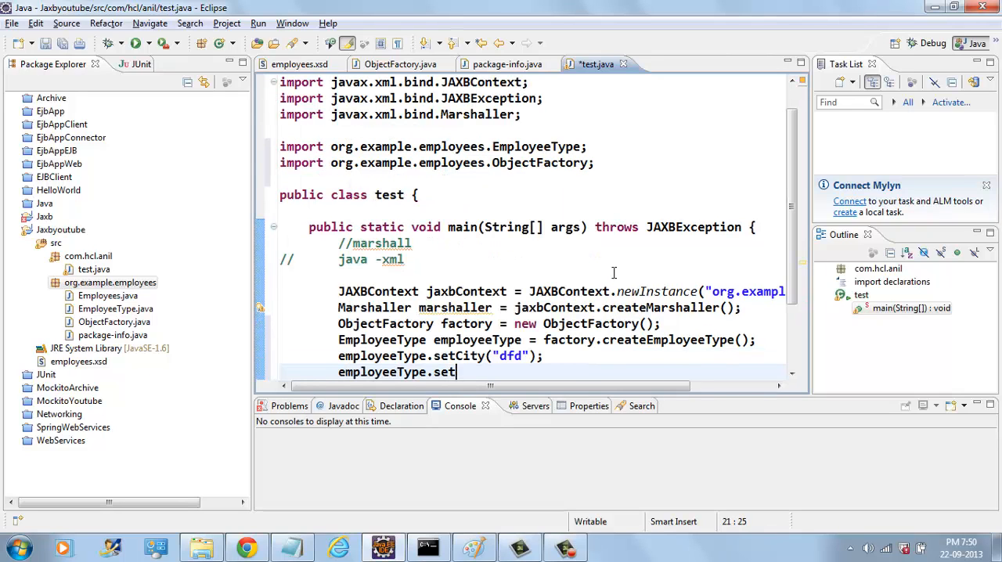
text(Sal(value)
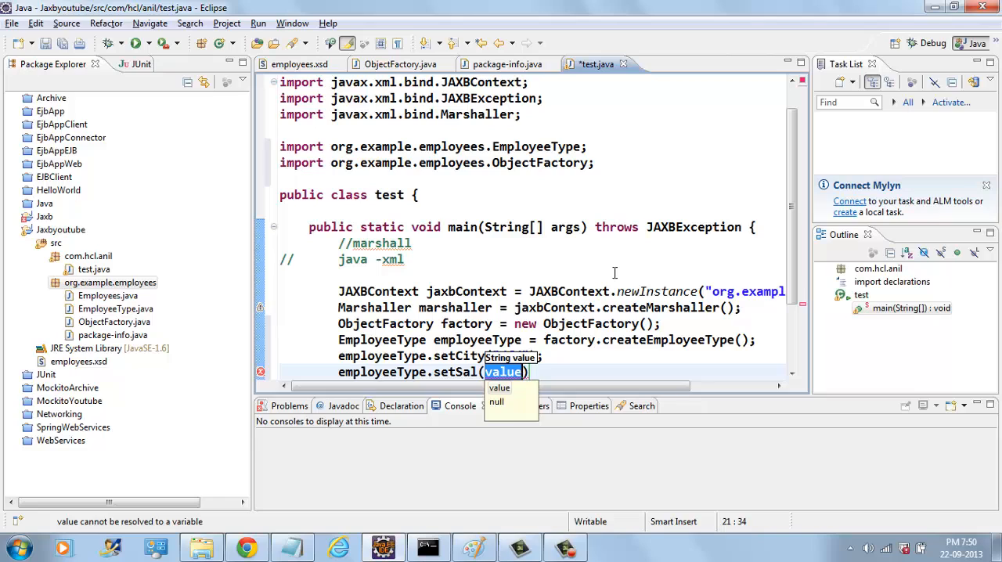
text("10000'")
text(employeeType.setEname(value)
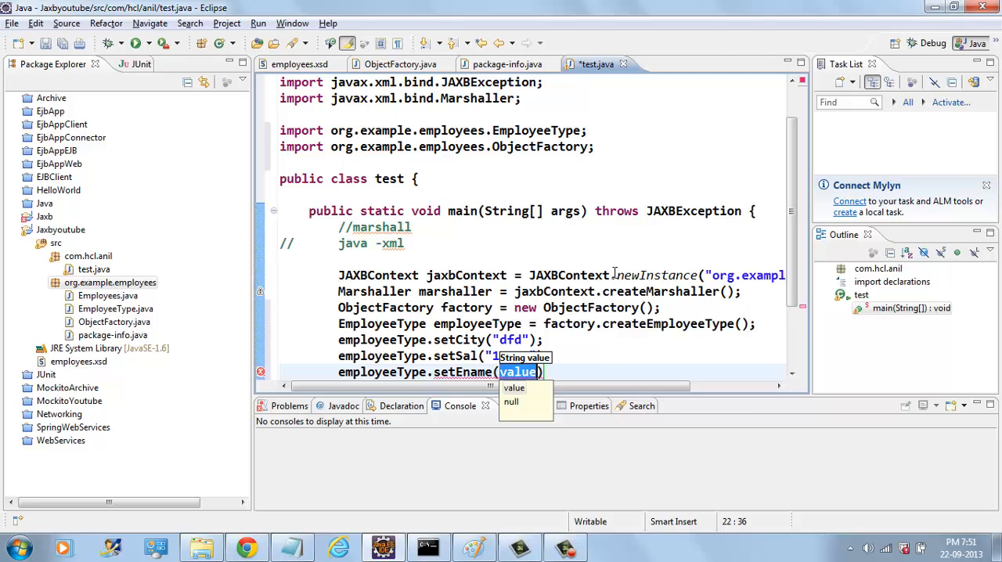
text("Anil")
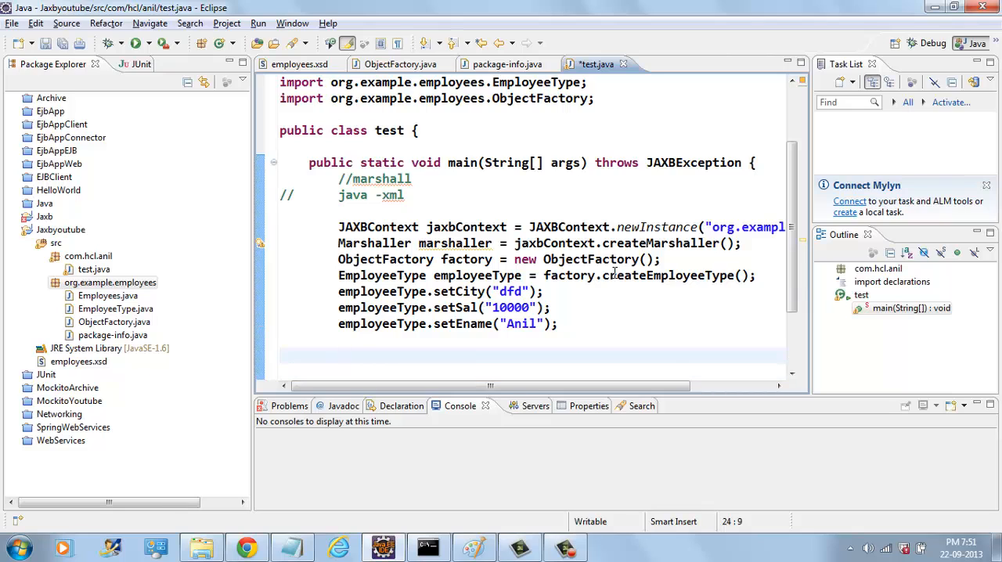
text(factory.)
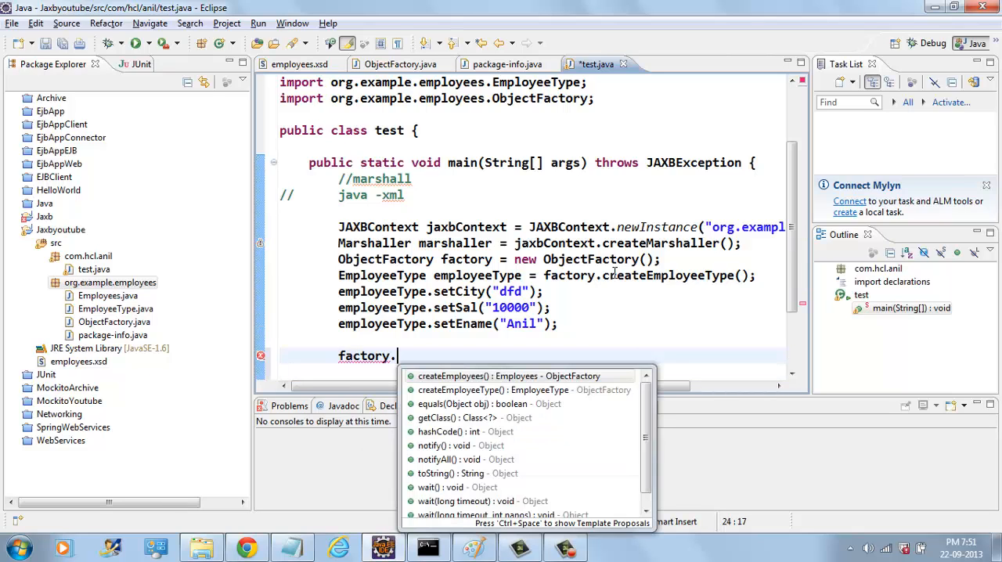
- Declare Employees employees = factory.createEmployees() and call employees.getEmployee()
click(456, 375)
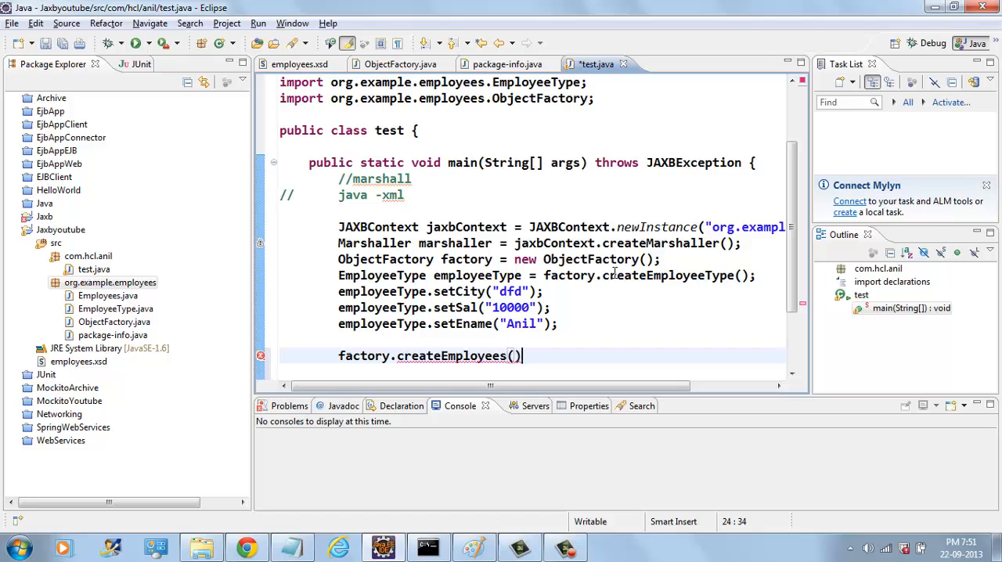
text(Employees e)
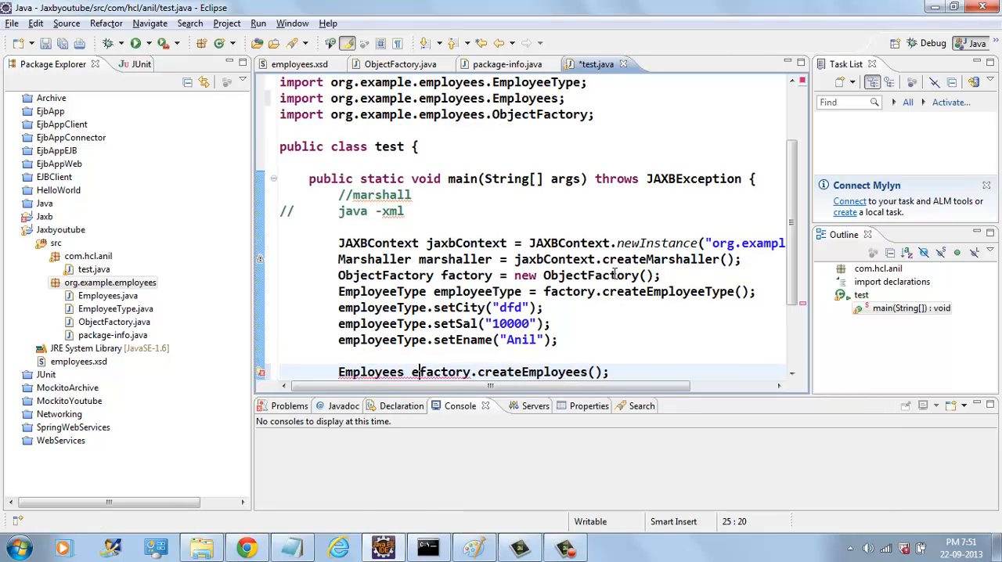
text(mployees =)
text(em)
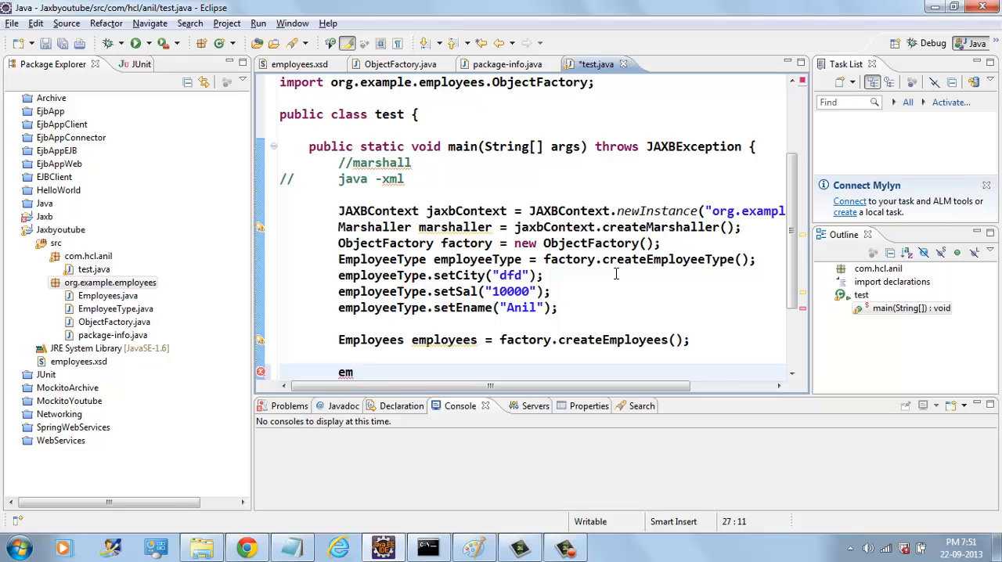
key(BackSpace)
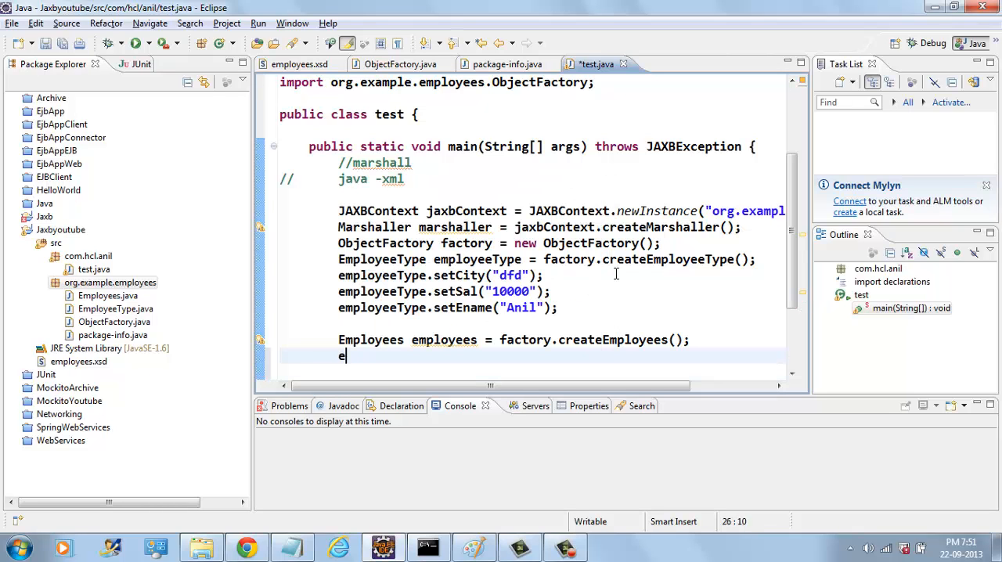
text(mployees)
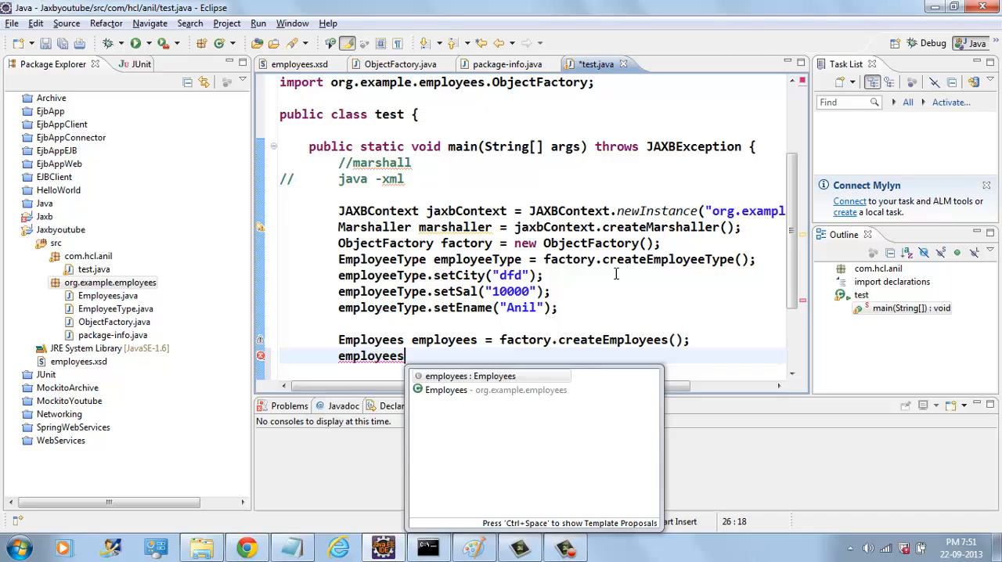
text(.getEmployee())
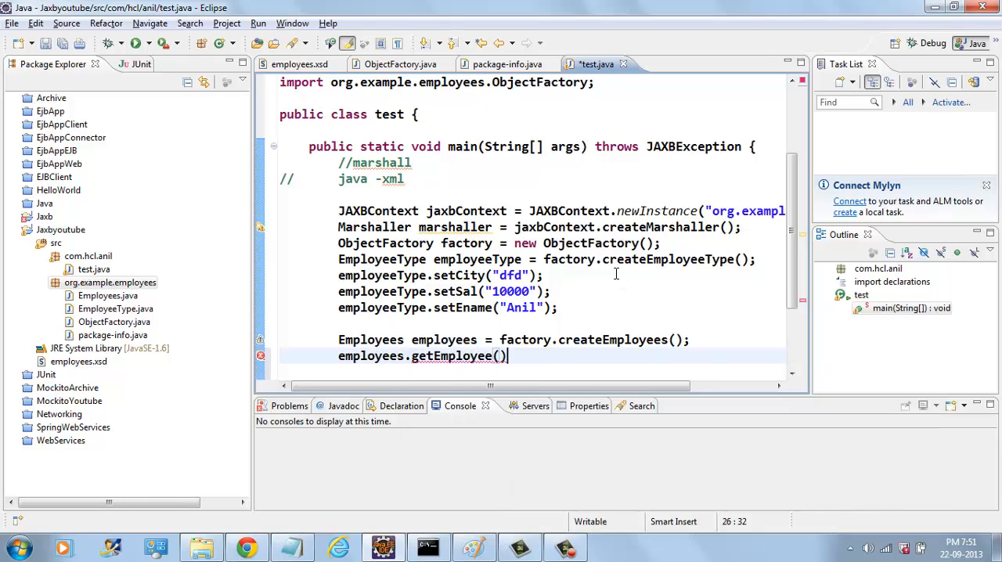
text(;)
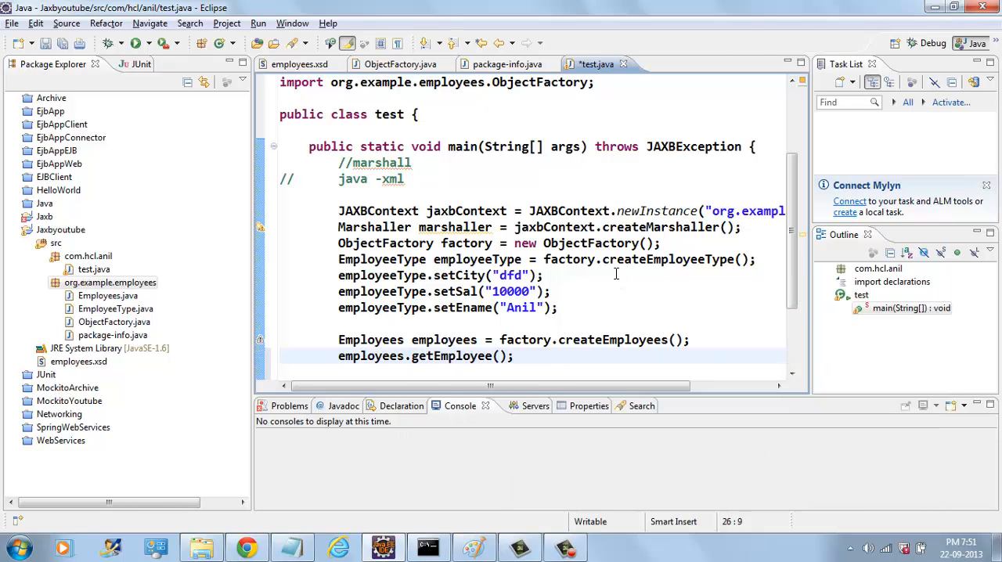
- Store the list as List<EmployeeType> empList and add employeeType to it
text(List<E>)
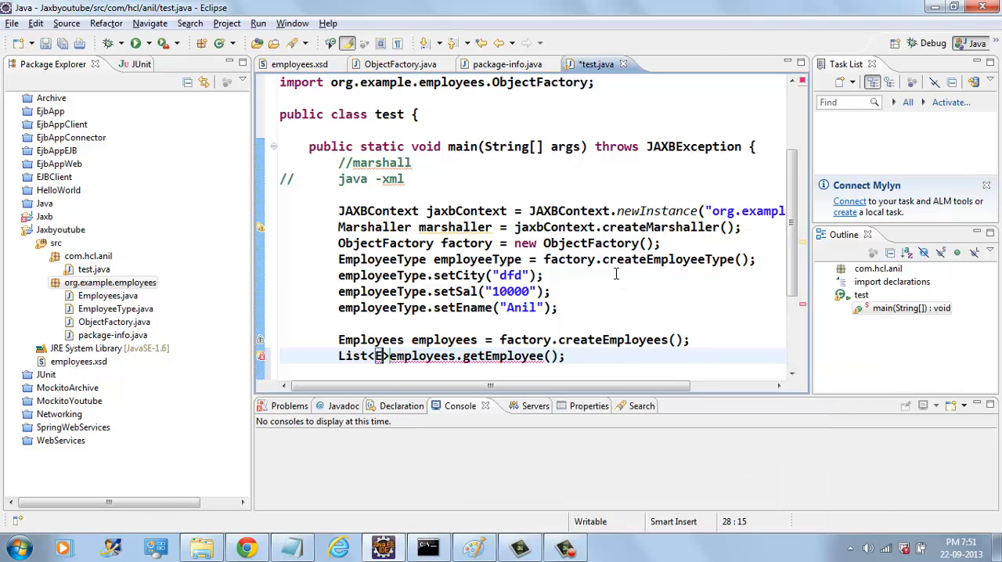
text(mployeeType)
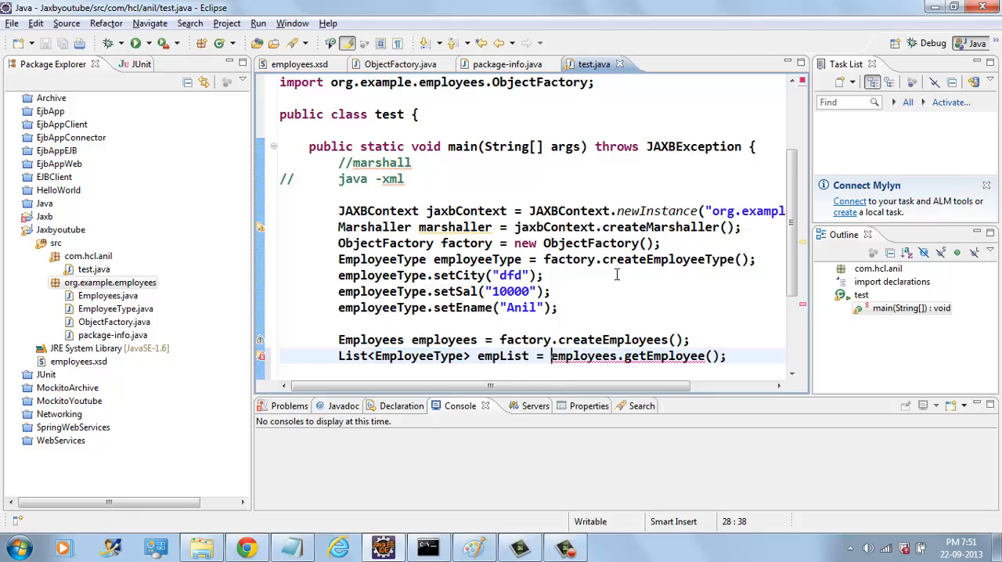
text(emp)
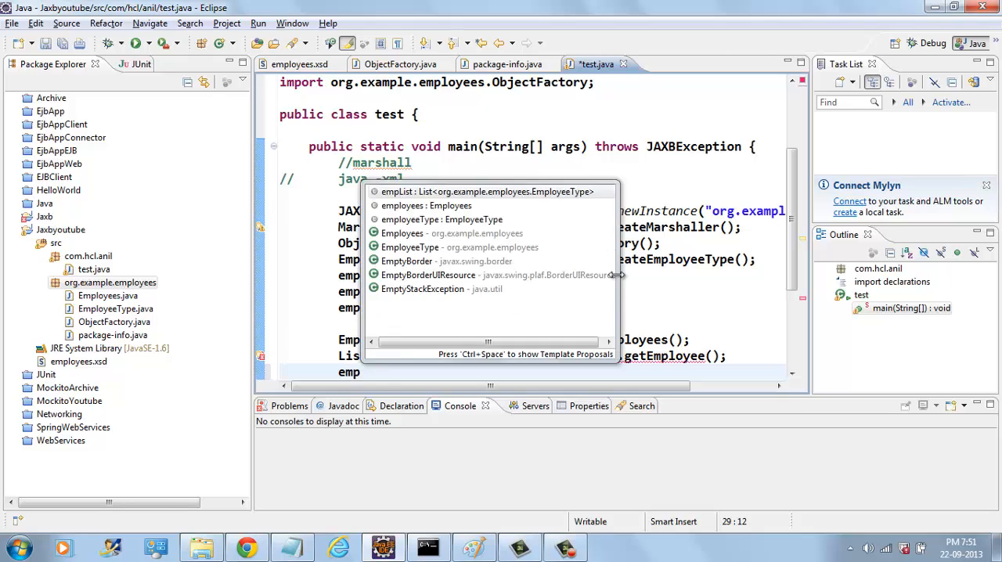
text(e))
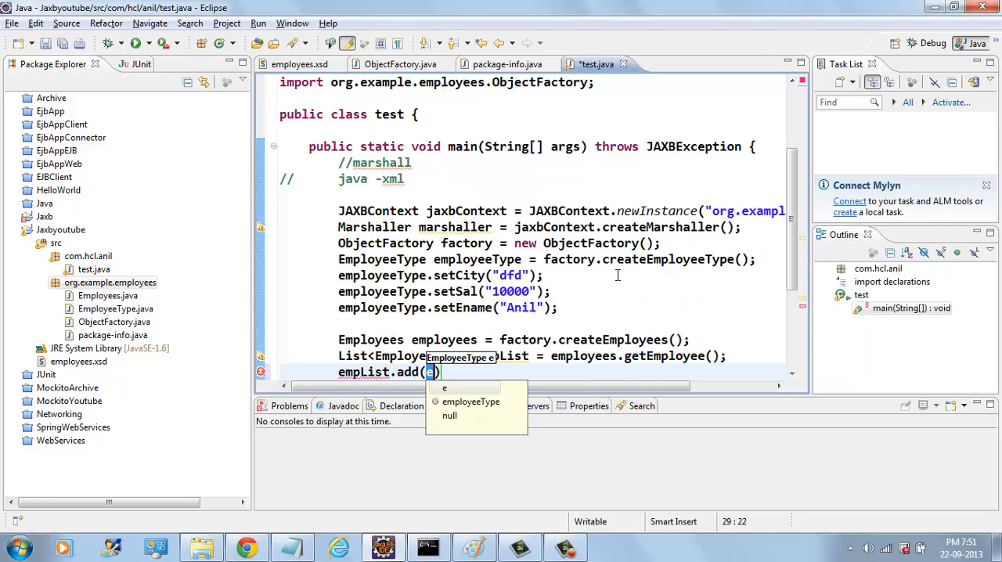
click(471, 401)
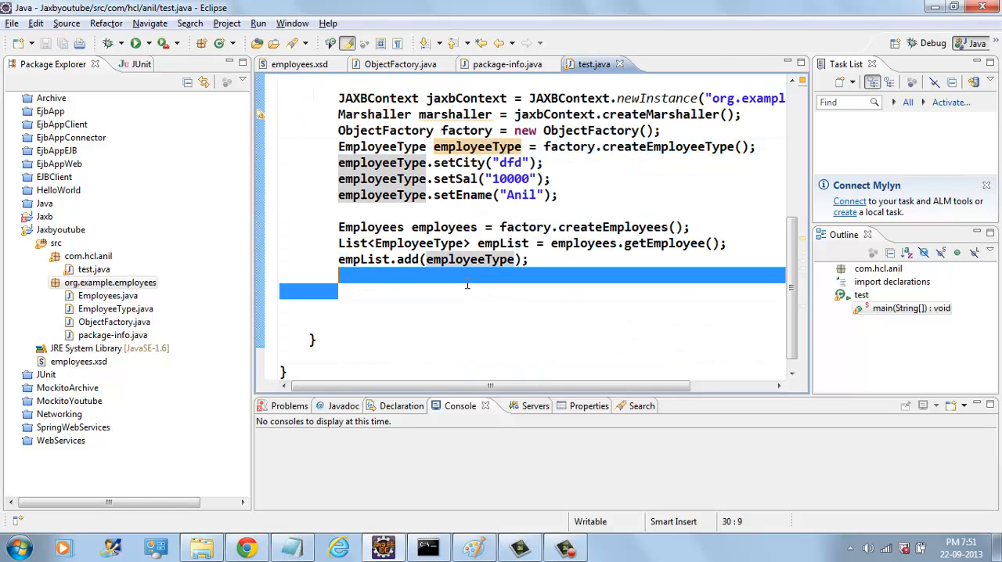
- Add marshaller.marshal(employees, System.out); and read the employee XML in the Console
text(mar)
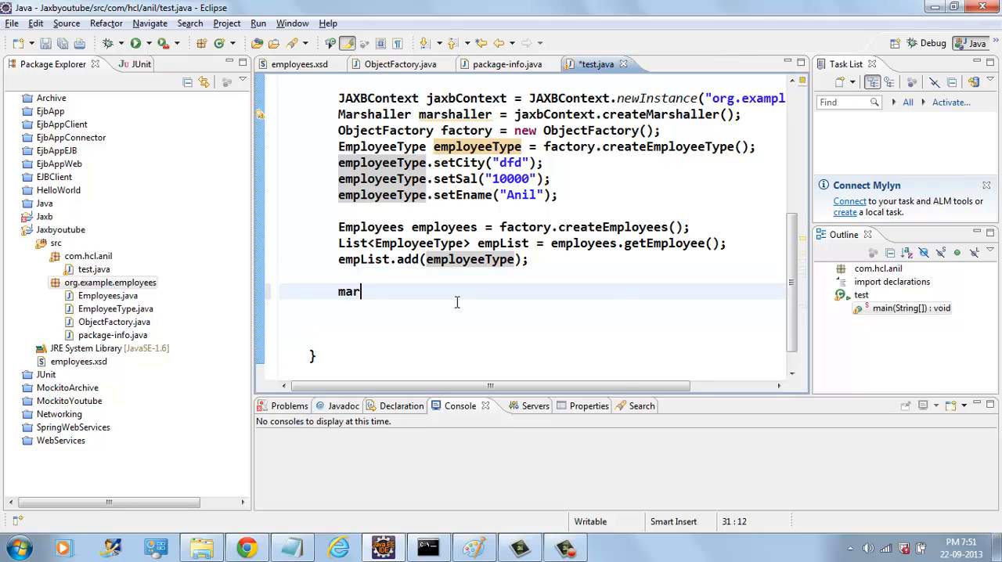
text(shaller.marshal(jaxbElement, handler)
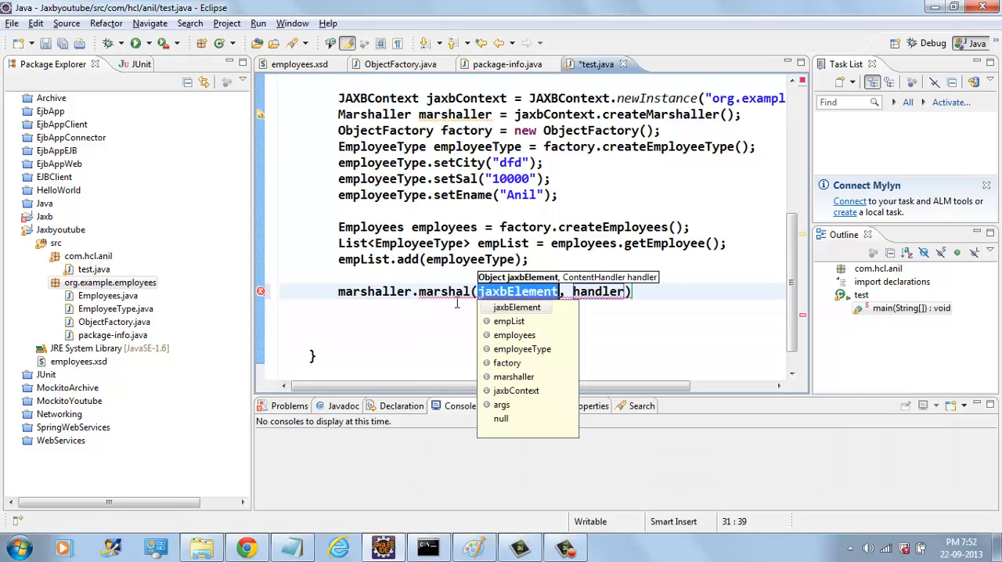
text(emp)
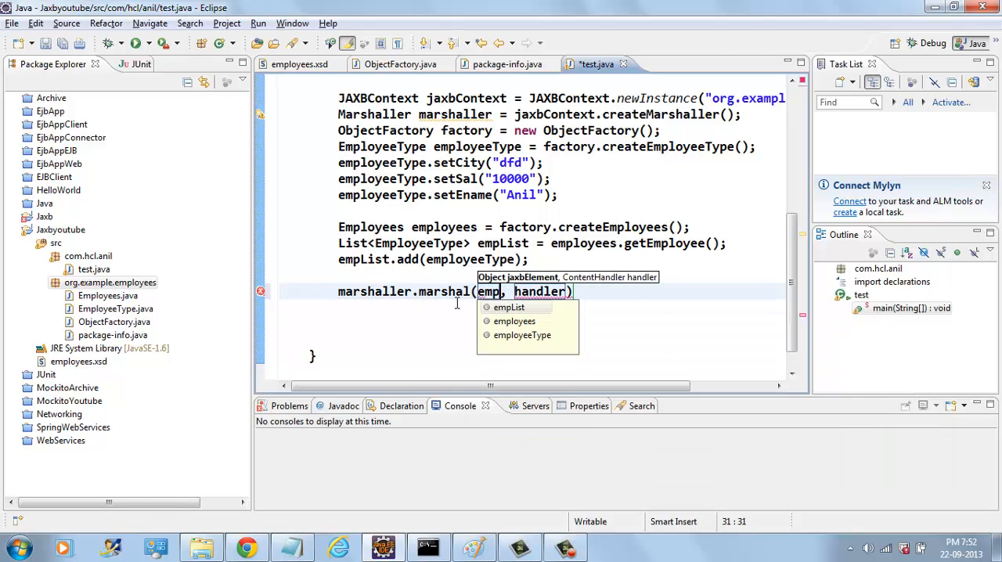
click(514, 321)
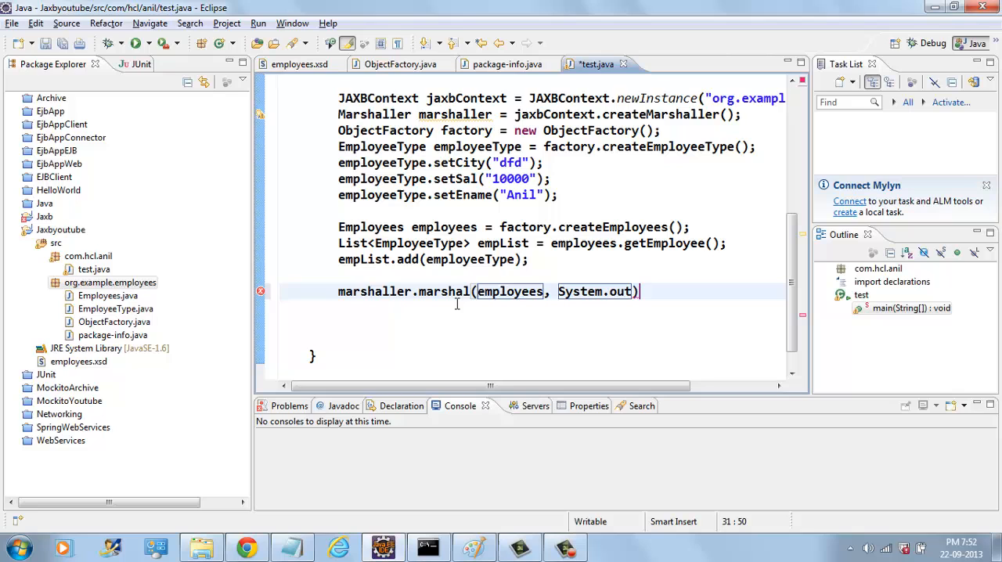
text(;)
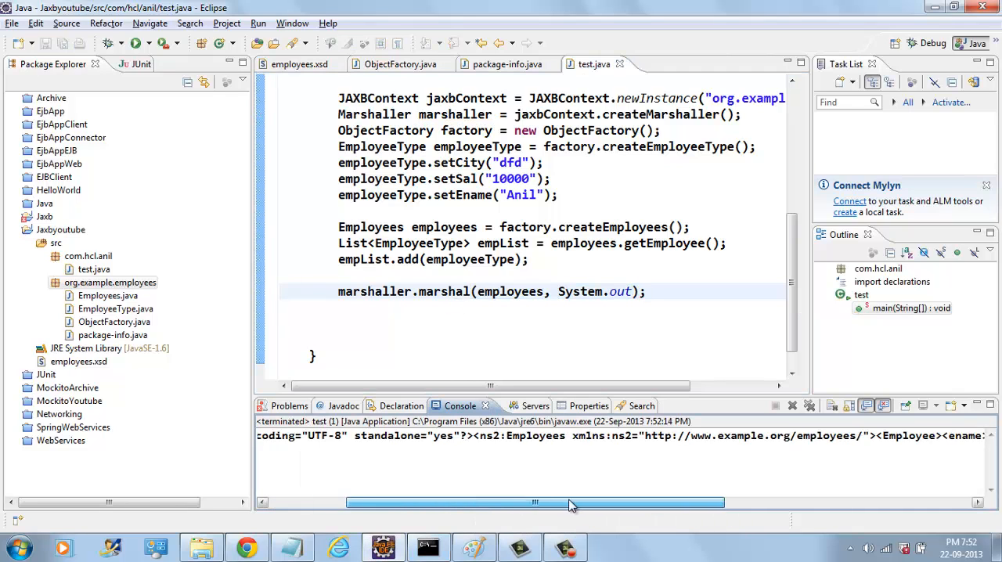
drag(532, 501, 759, 502)
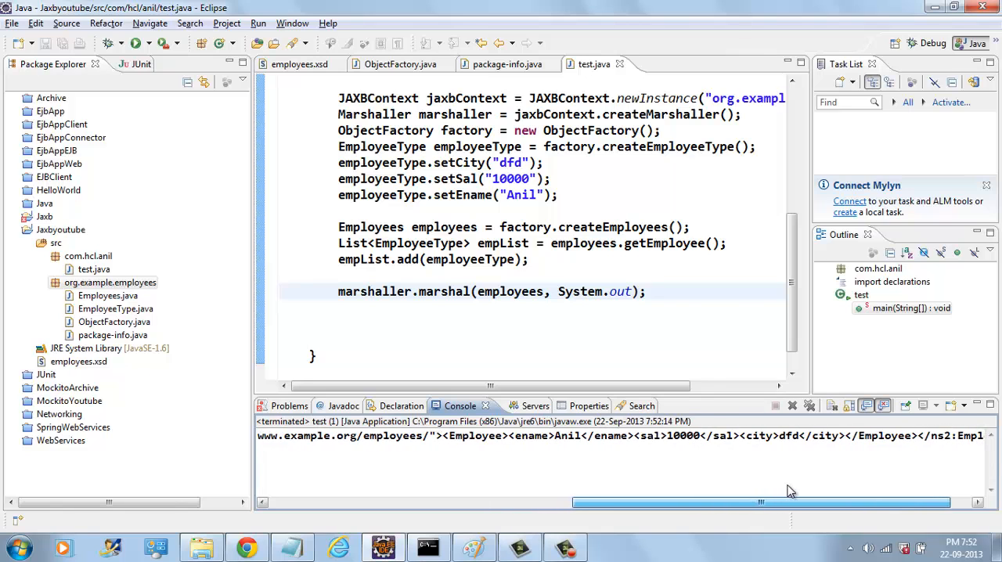